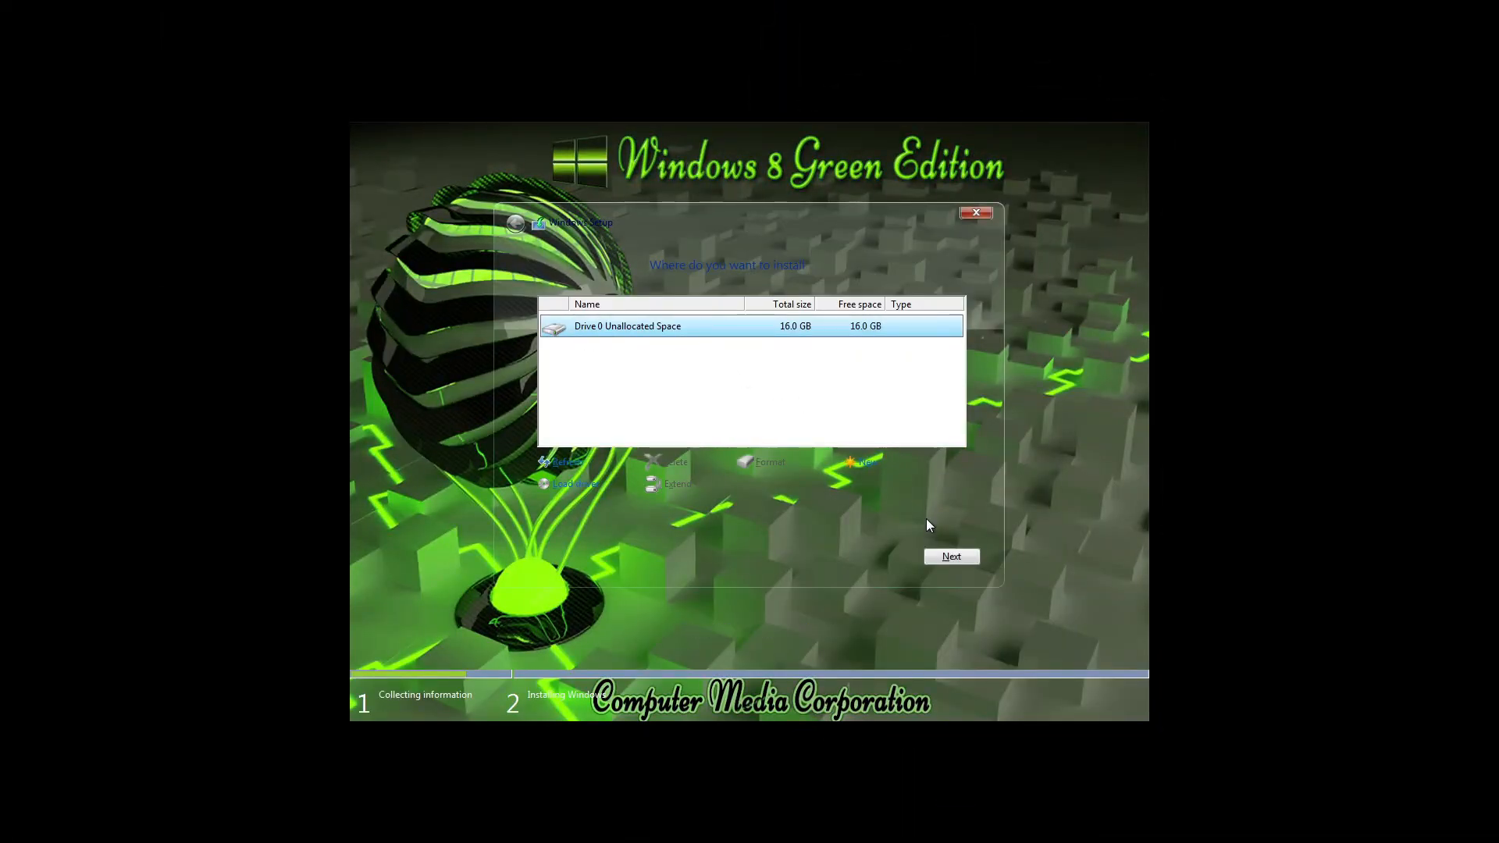
- Install Windows 8 Green Edition onto Drive 0's 16 GB unallocated space and reach the desktop
{"action": "left_click", "coordinate": [950, 555]}
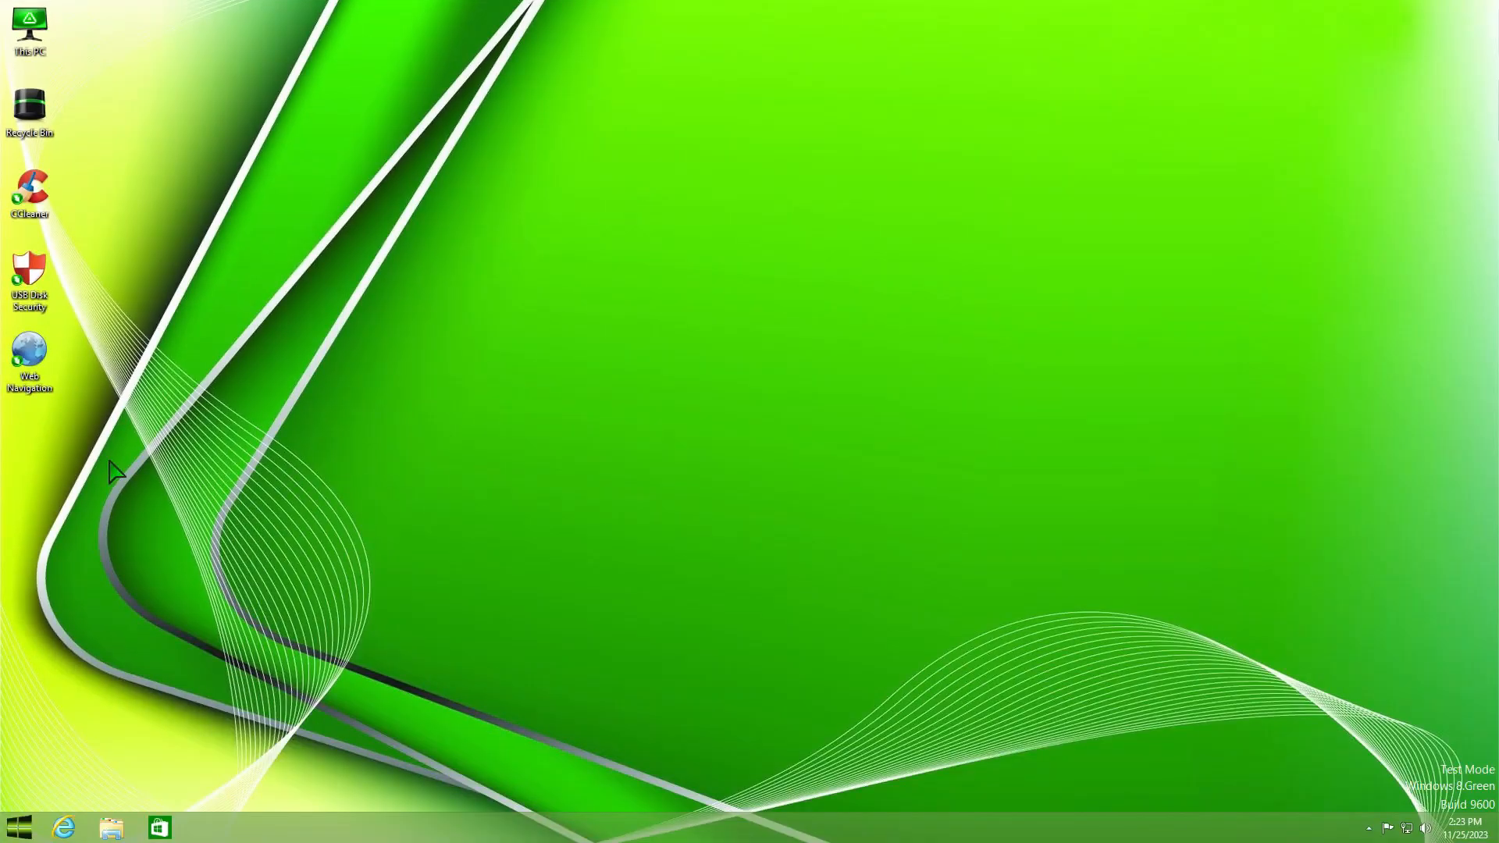
- Launch Internet Explorer from the Start screen and dismiss its 'app can't open' error
{"action": "left_click", "coordinate": [19, 826]}
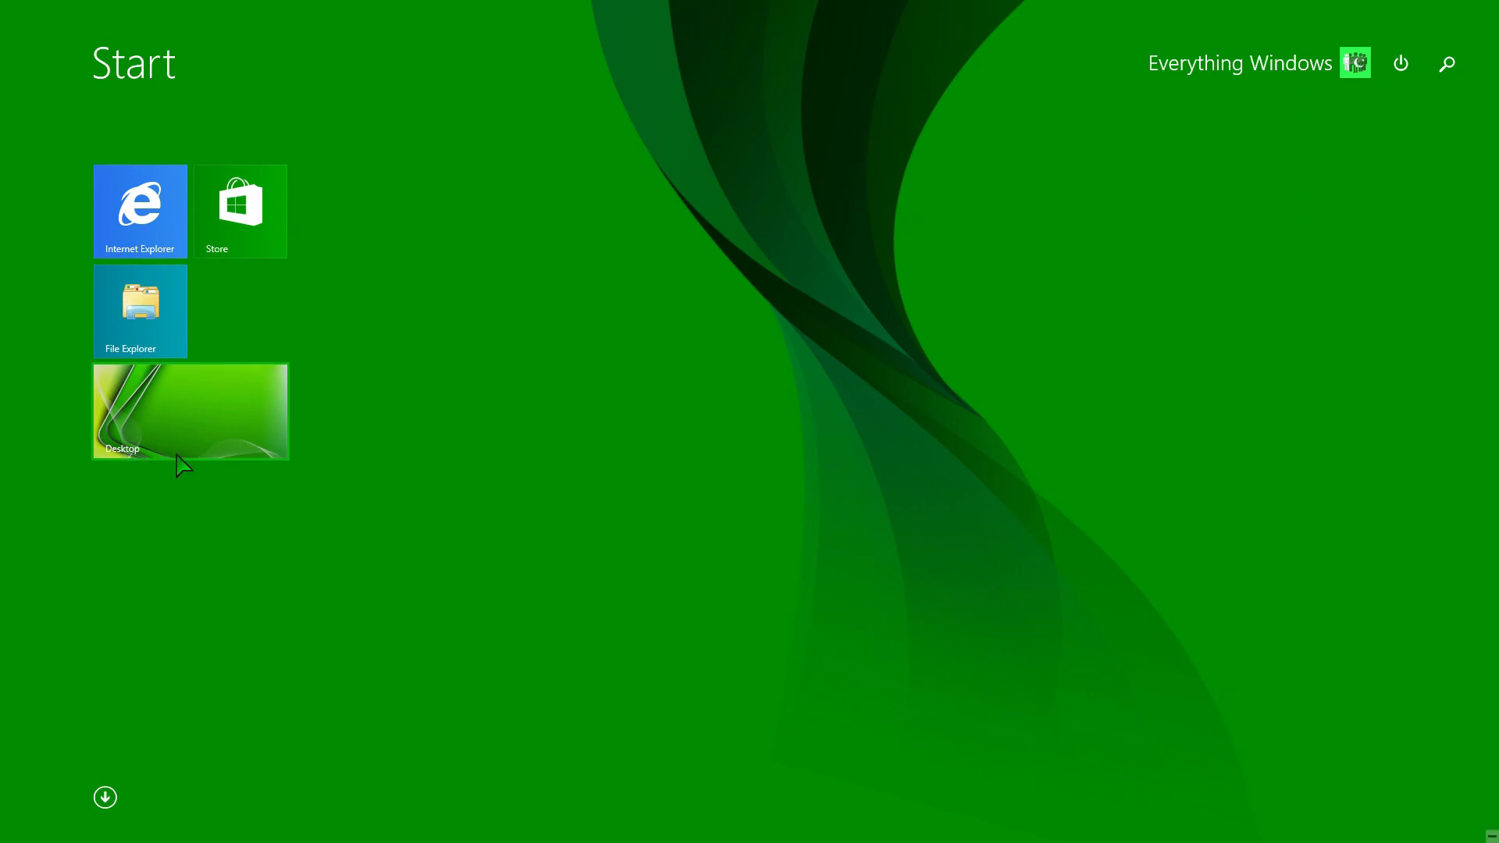
{"action": "mouse_move", "coordinate": [125, 714]}
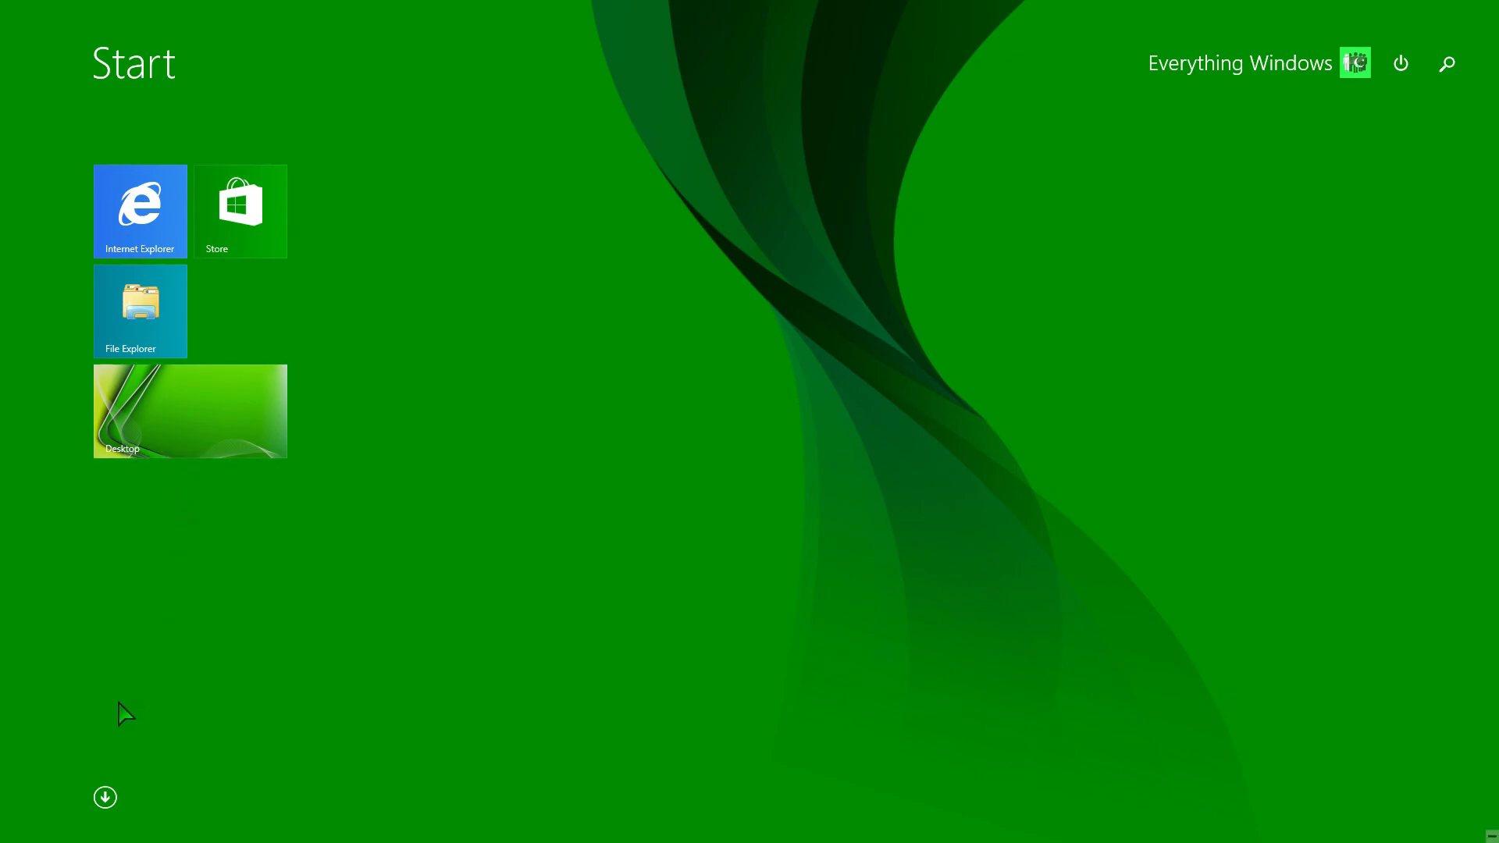
{"action": "mouse_move", "coordinate": [105, 798]}
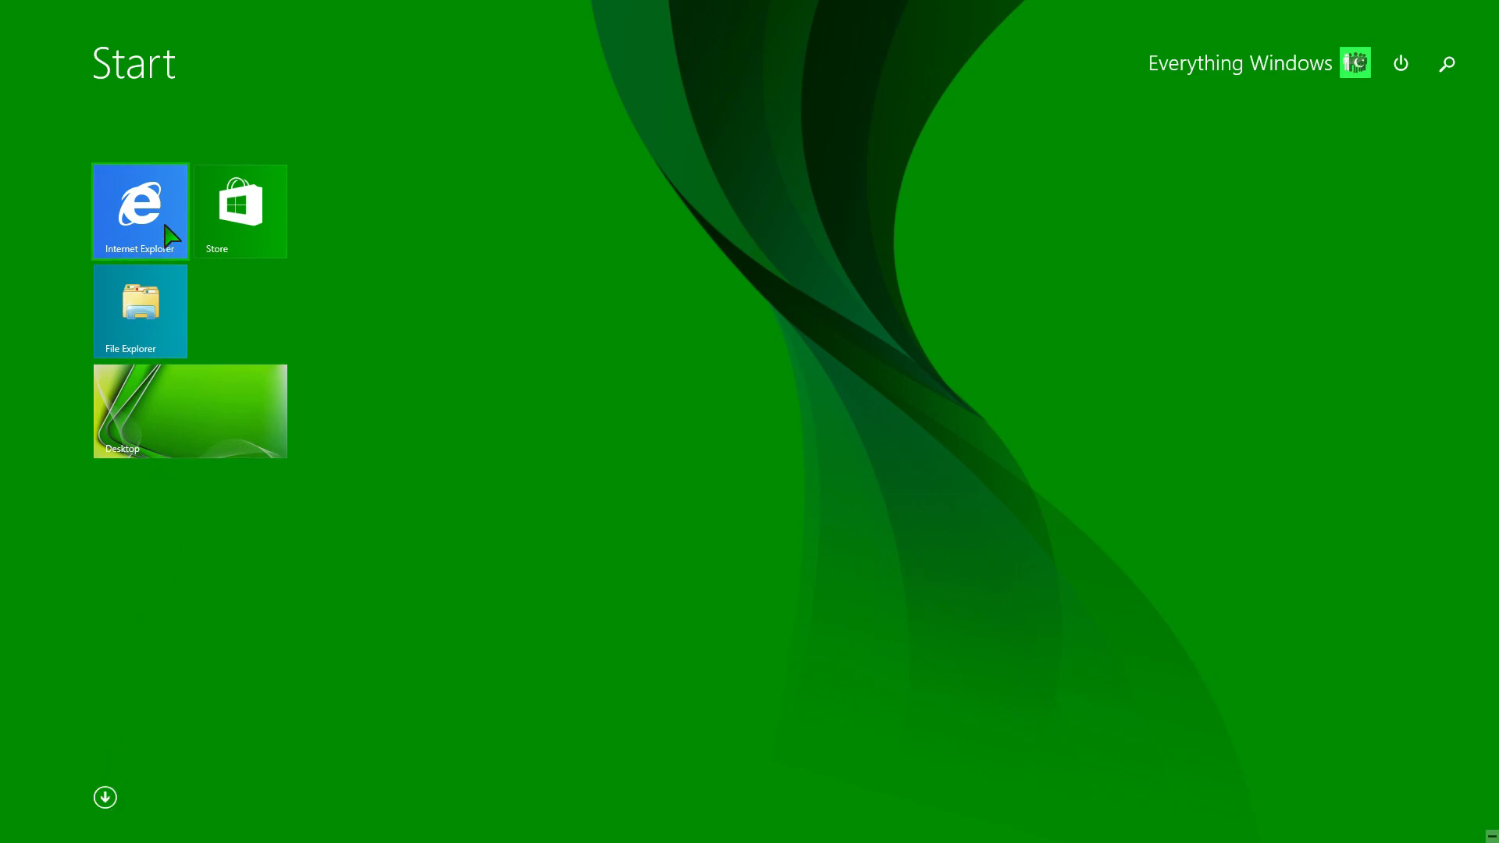
{"action": "left_click", "coordinate": [139, 208]}
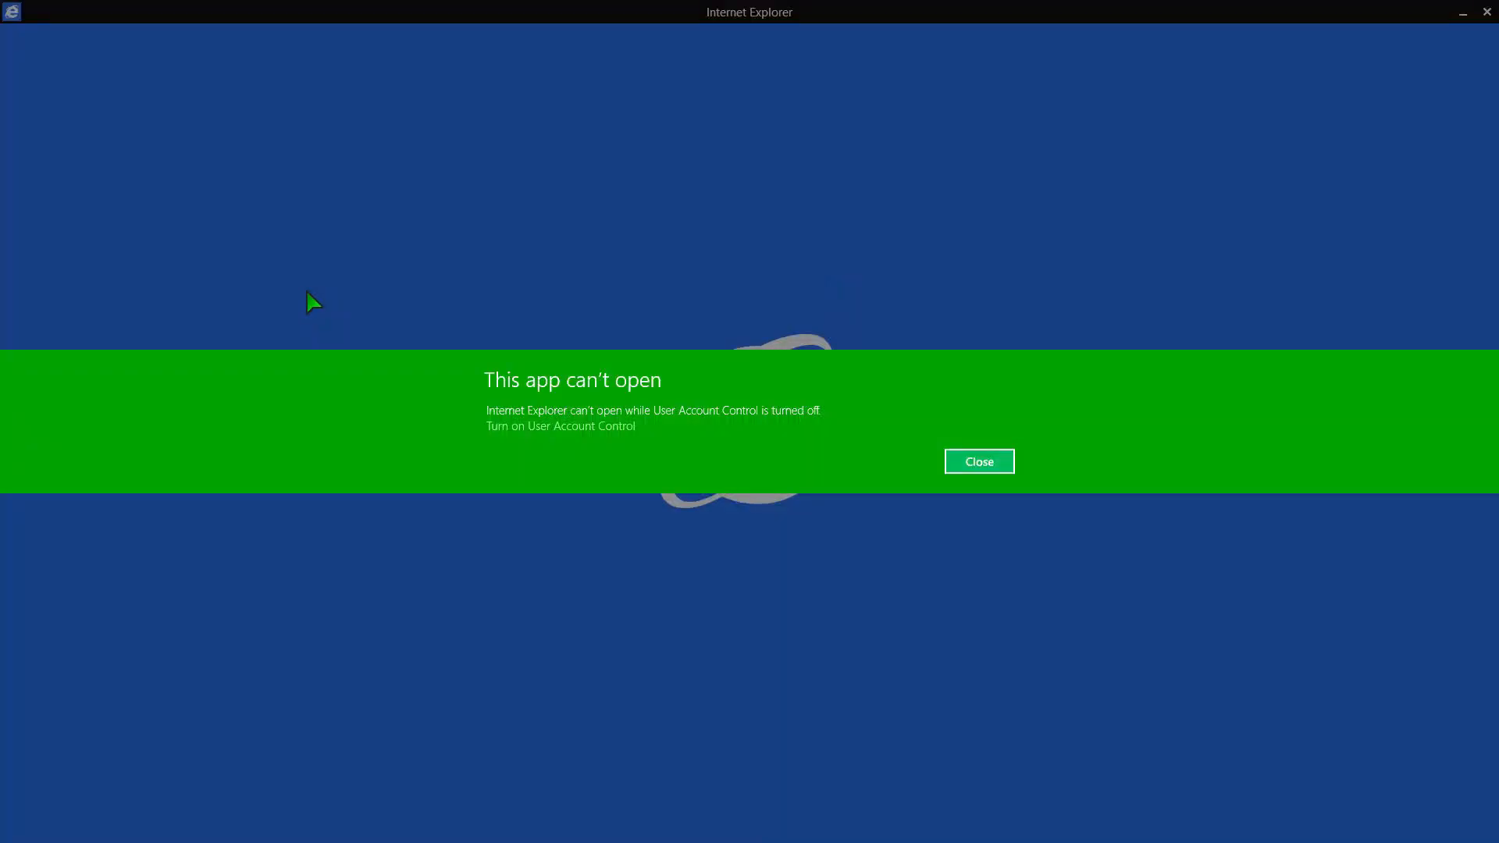
{"action": "left_click", "coordinate": [977, 461]}
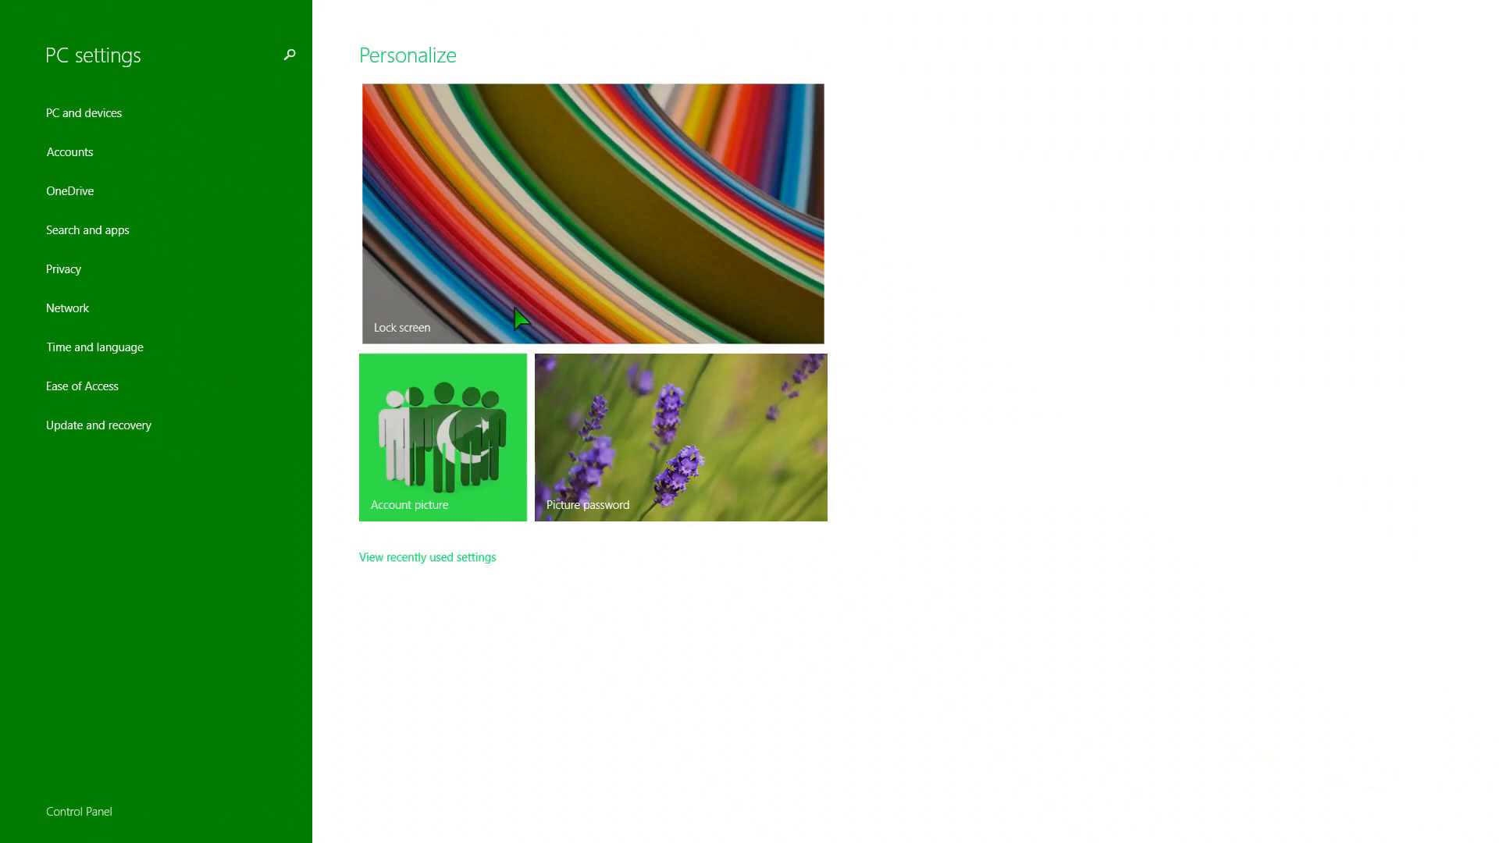
- View Disk space (11.7 GB free of 15.6 GB) and PC info under PC and devices
{"action": "left_click", "coordinate": [83, 112]}
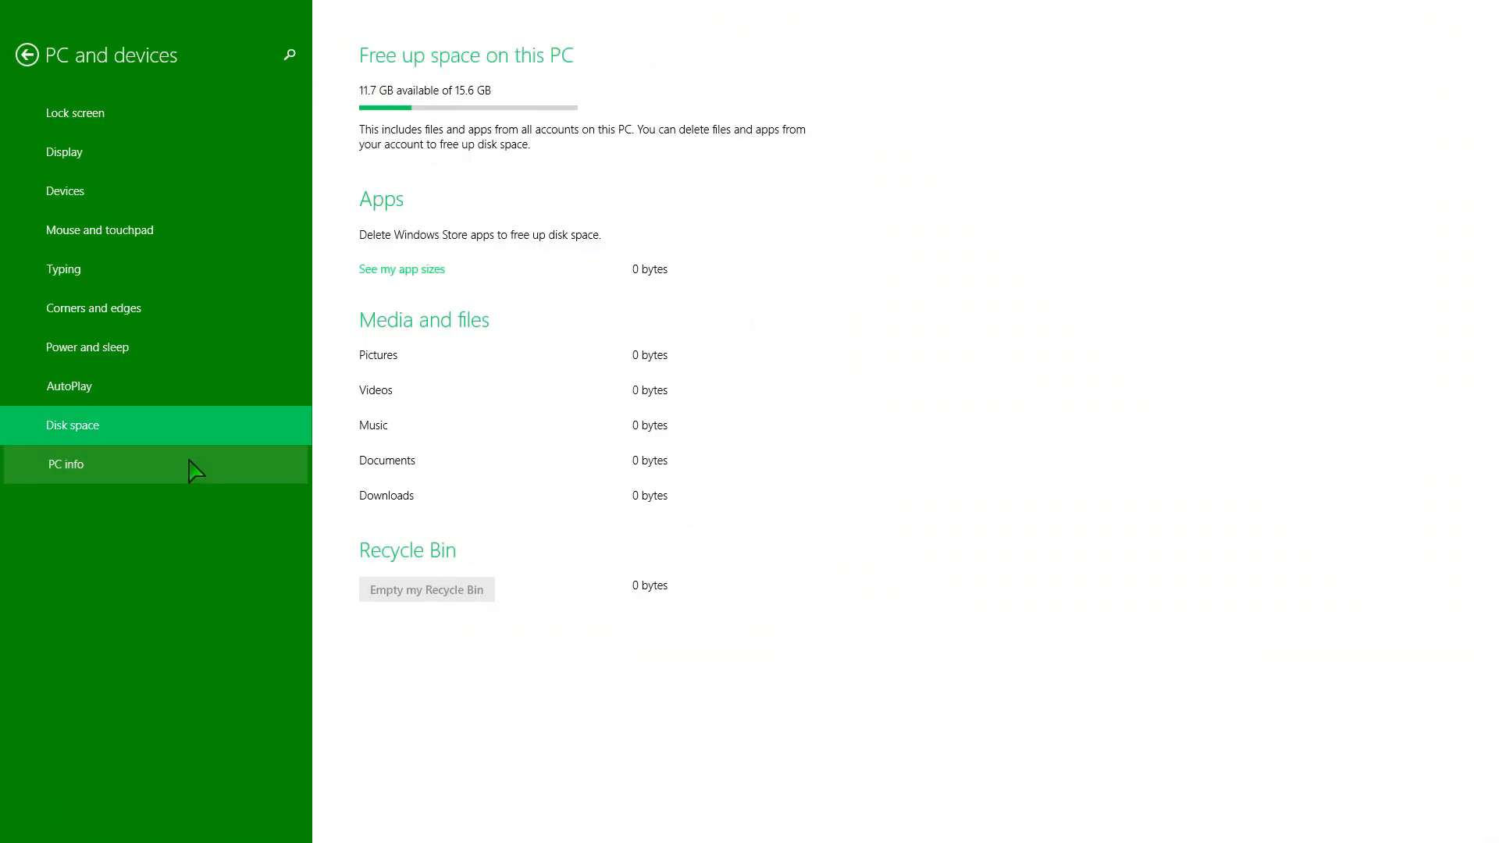
{"action": "left_click", "coordinate": [67, 464]}
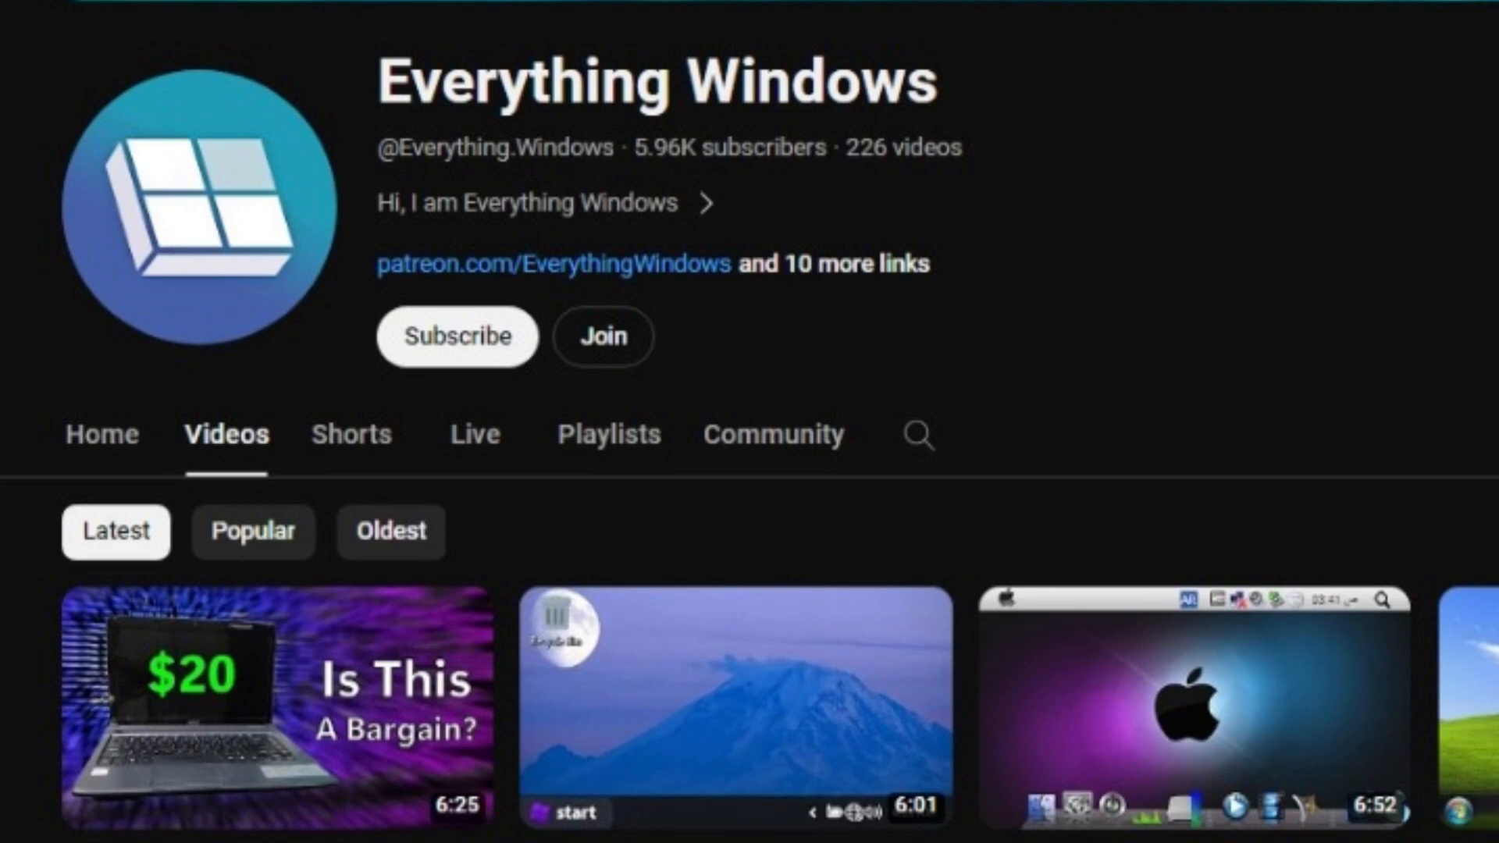
- Show all Control Panel items in Large icons view from the PC settings sidebar
{"action": "left_click", "coordinate": [602, 337]}
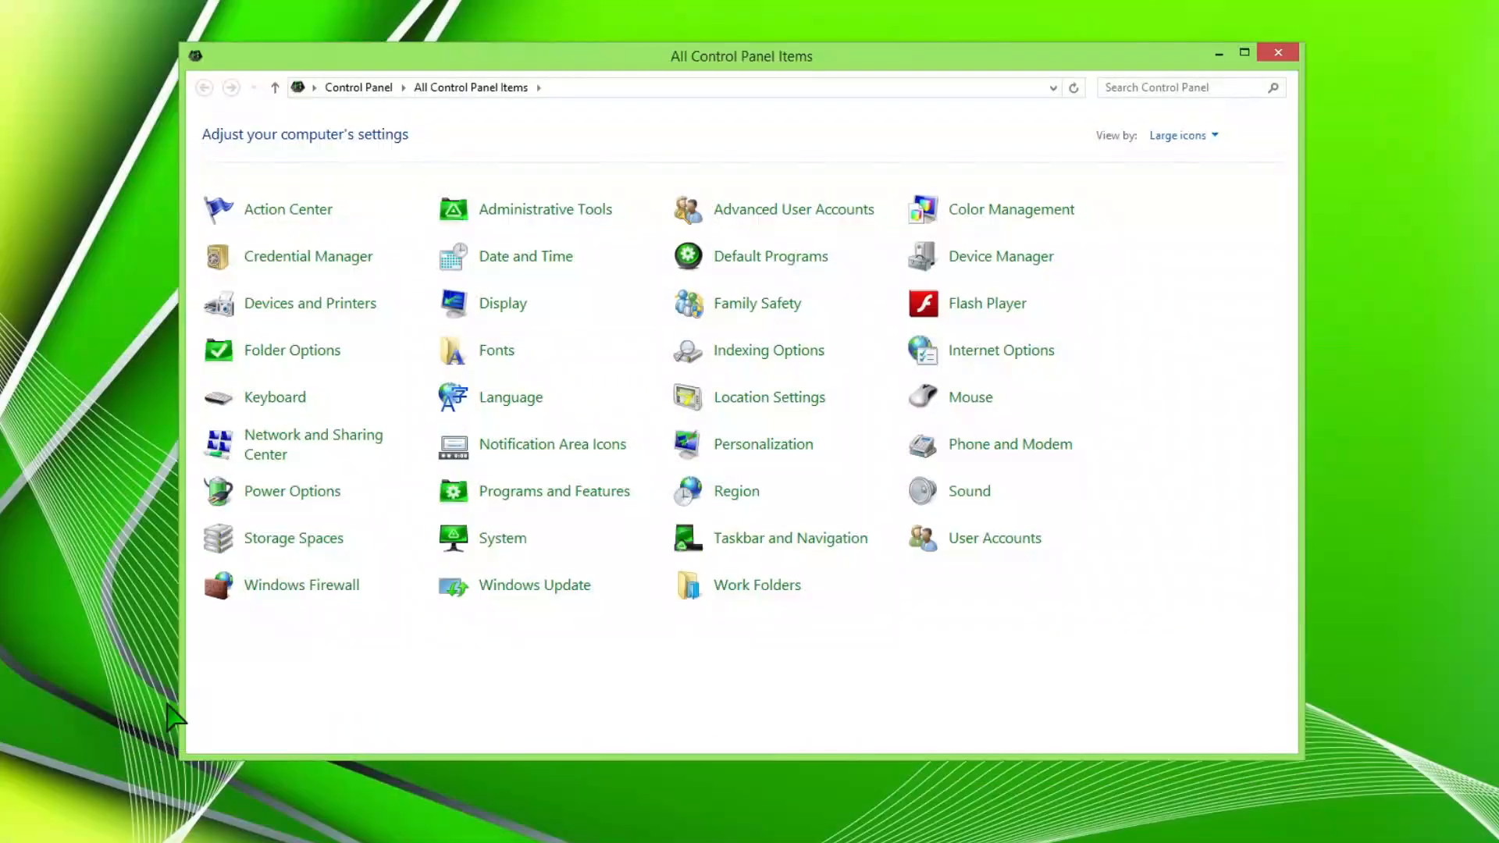
- Switch Control Panel to Category view, browse System and Security, then close the window
{"action": "left_click", "coordinate": [1194, 159]}
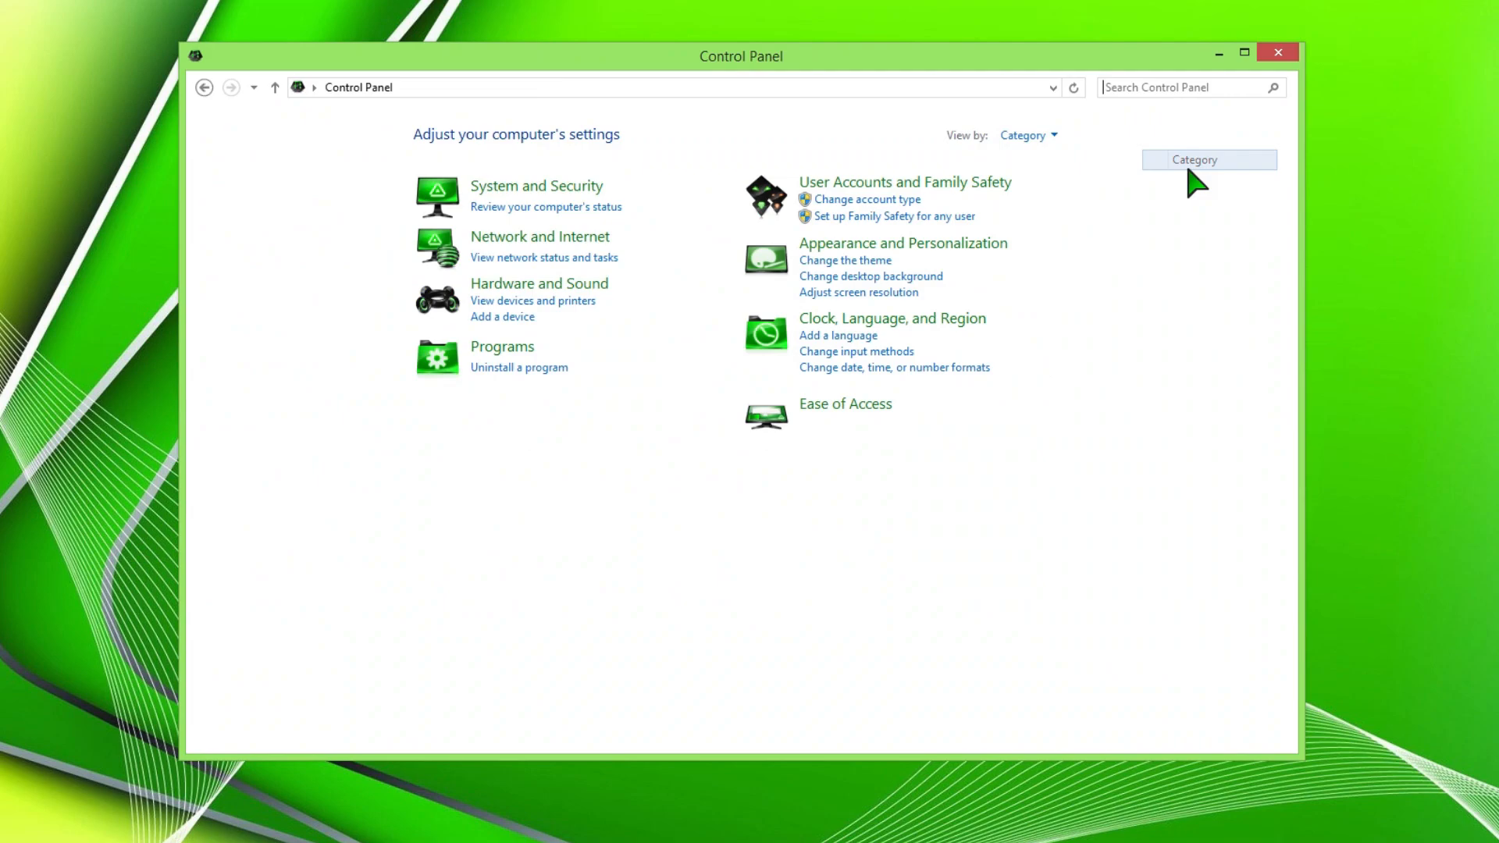
{"action": "left_click", "coordinate": [535, 186]}
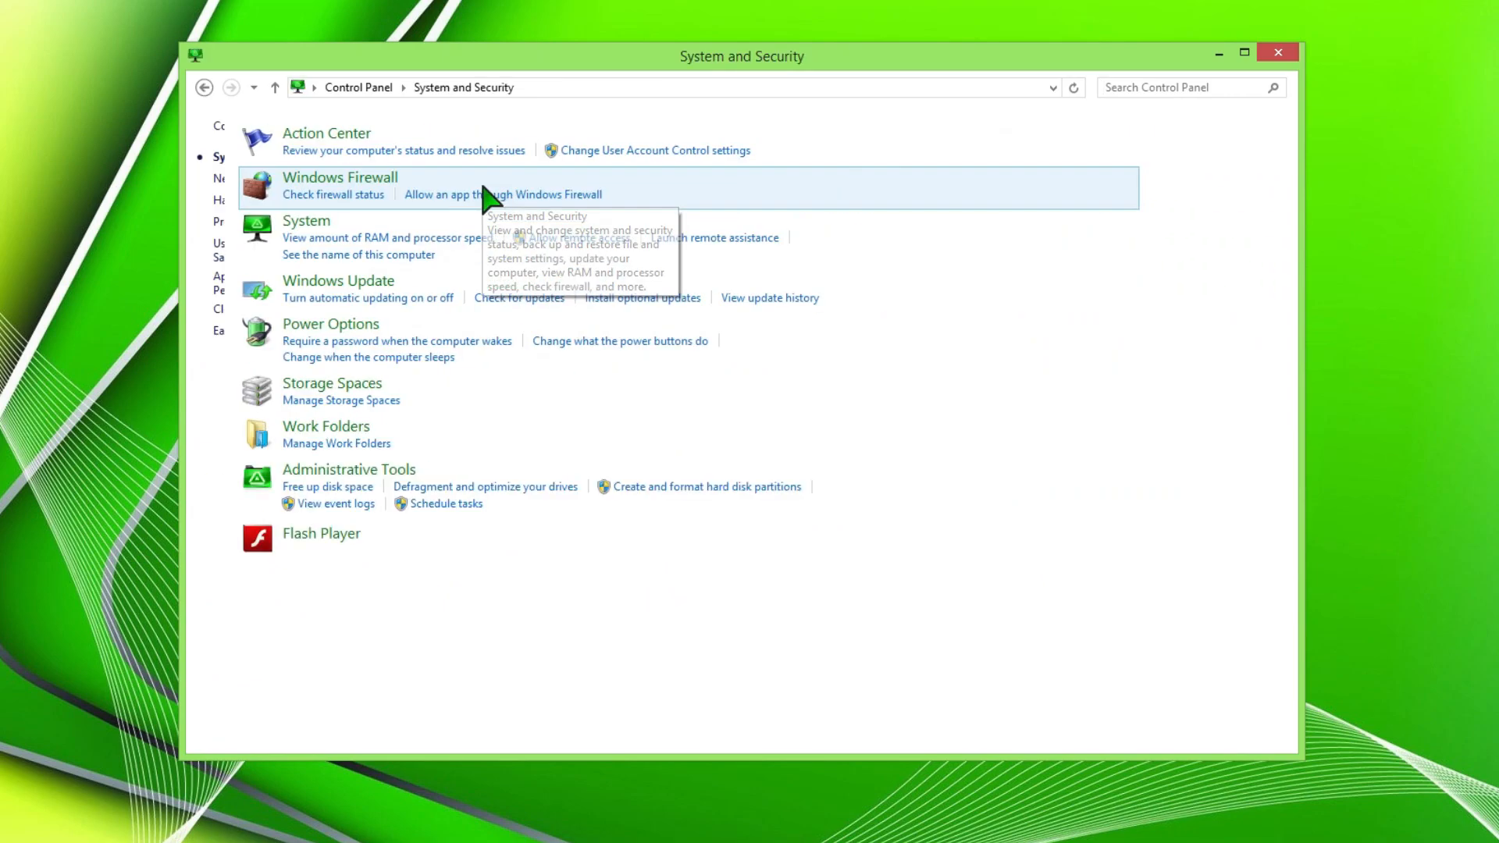
{"action": "left_click", "coordinate": [1278, 53]}
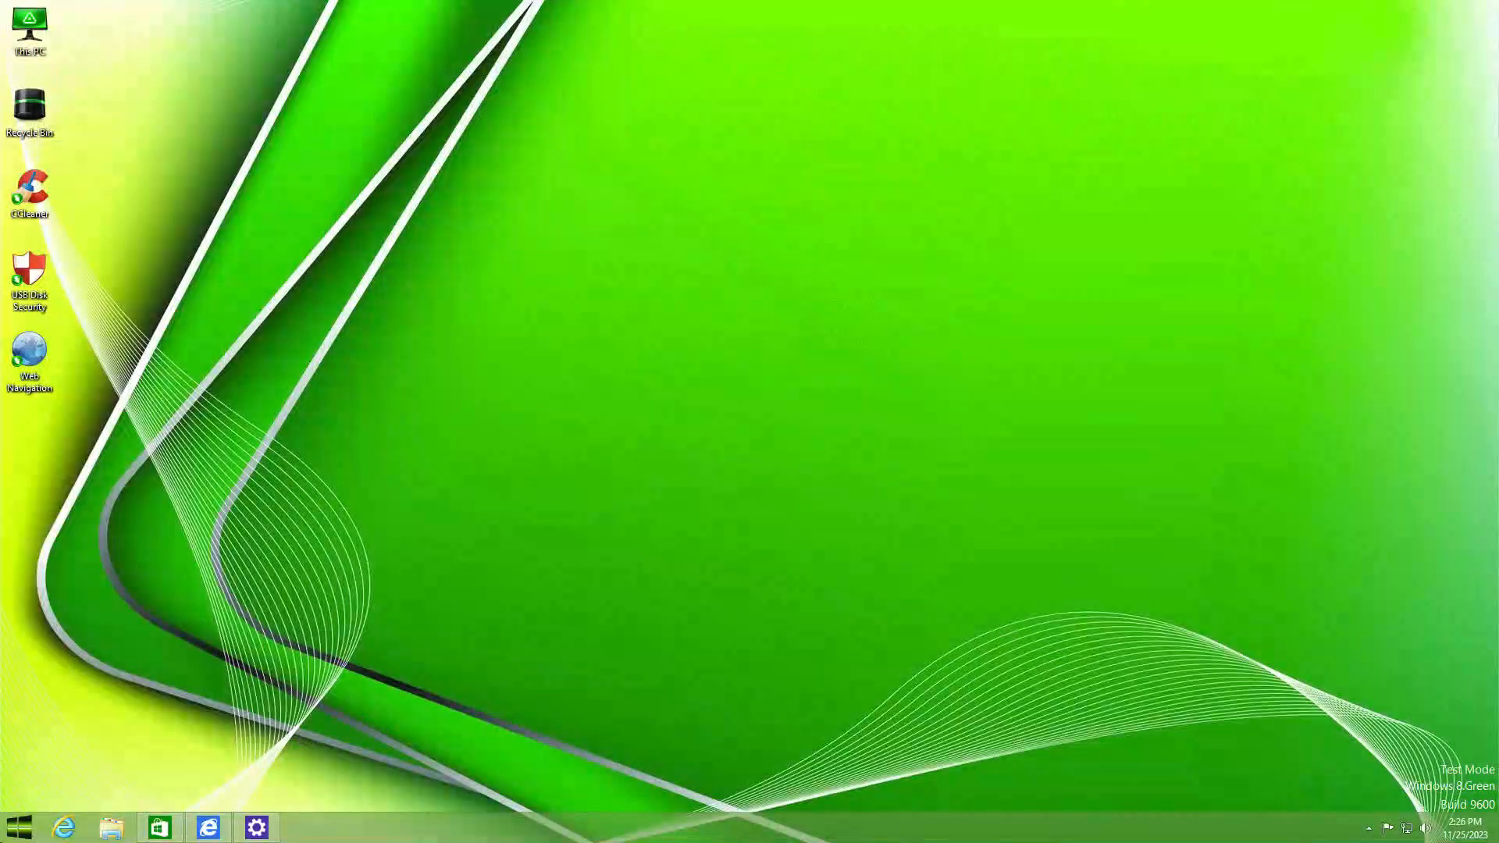
- Bring up the Start screen's full list of installed apps to find CCleaner
{"action": "left_click", "coordinate": [18, 824]}
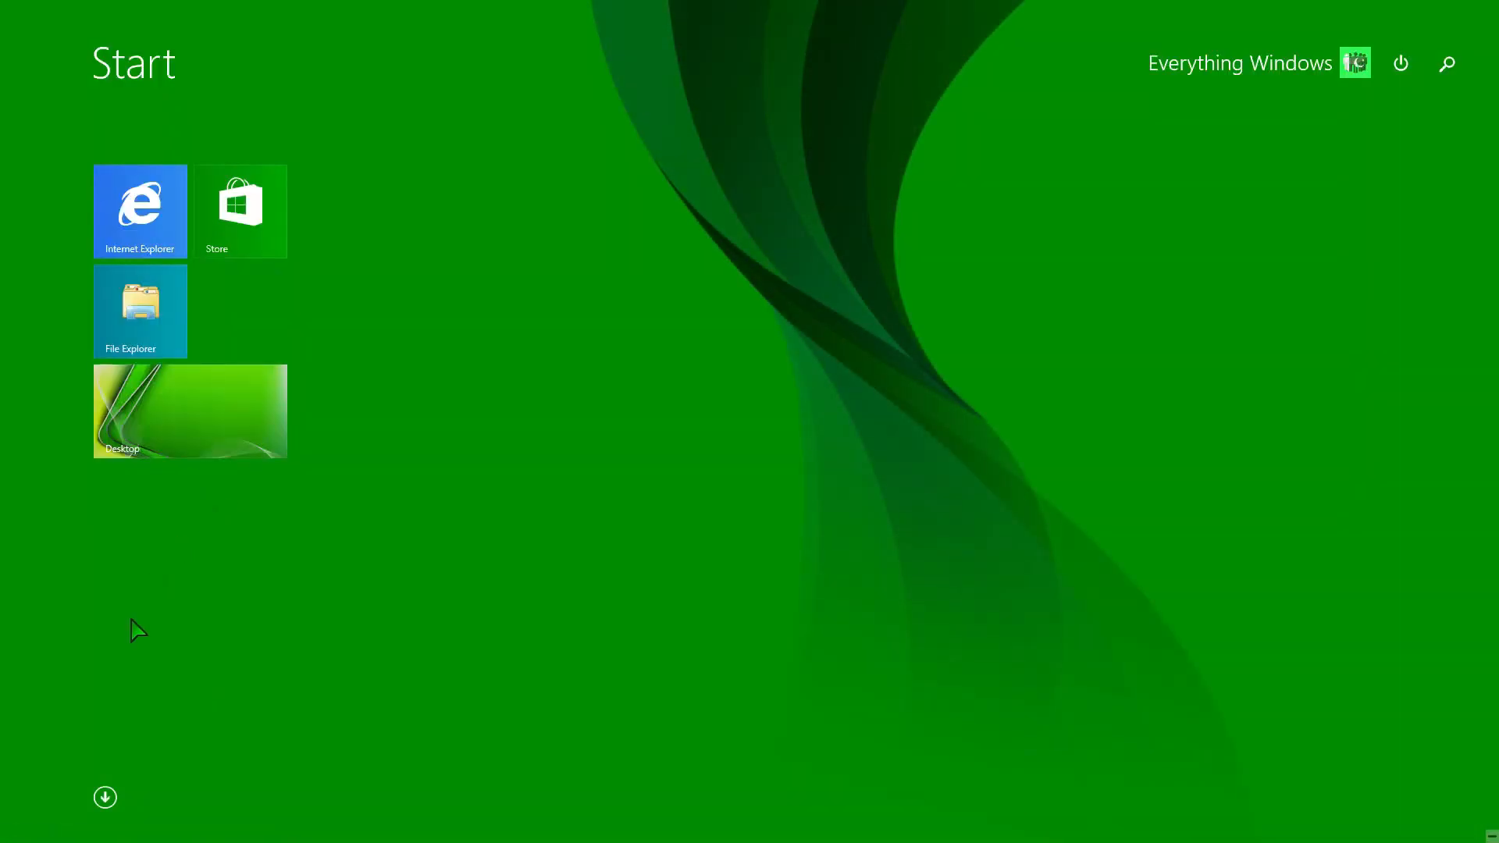
{"action": "left_click", "coordinate": [104, 796]}
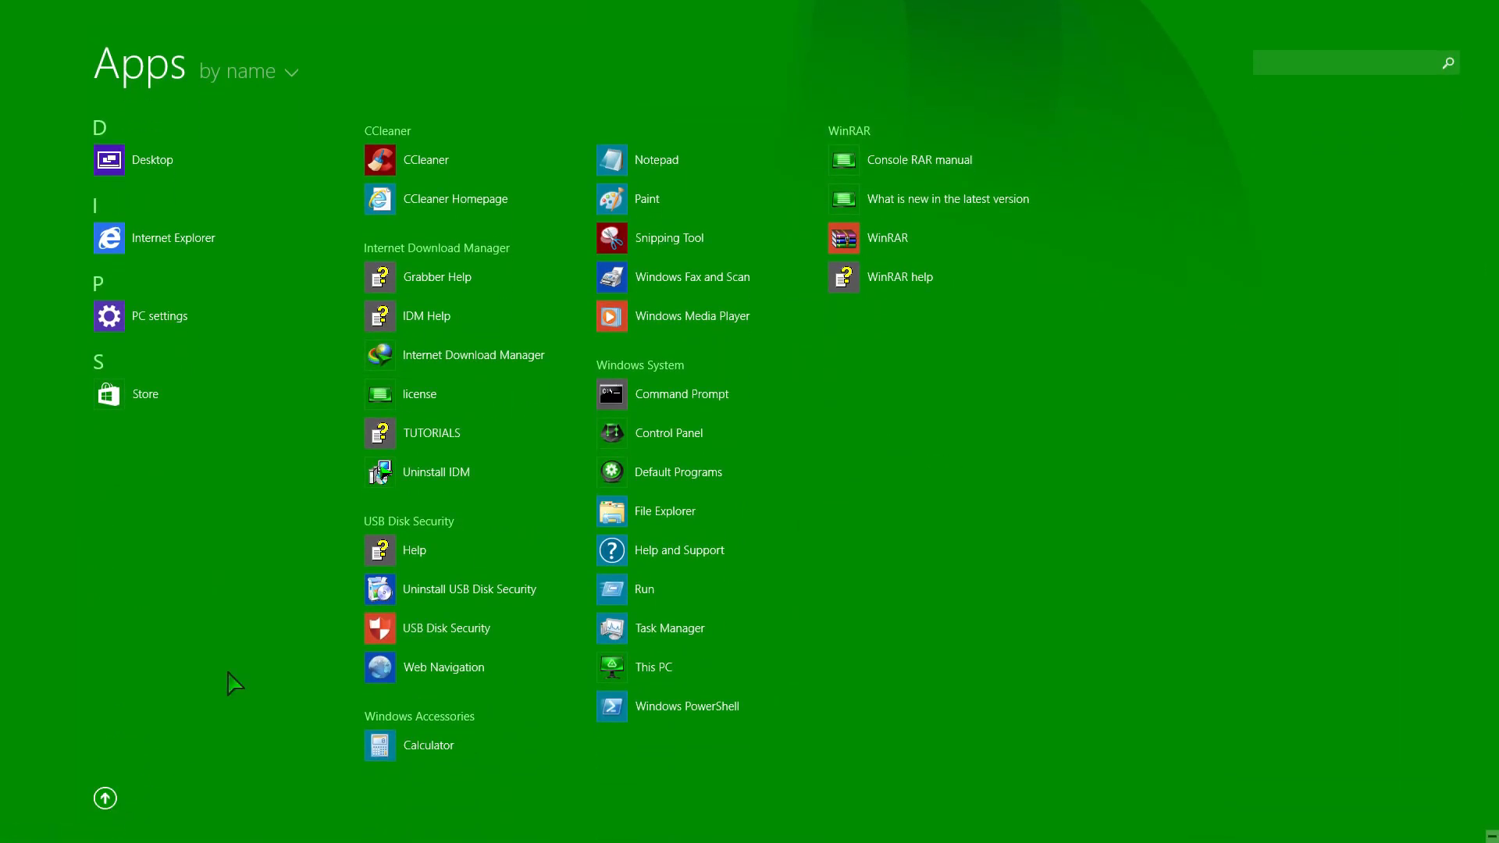
{"action": "mouse_move", "coordinate": [235, 462]}
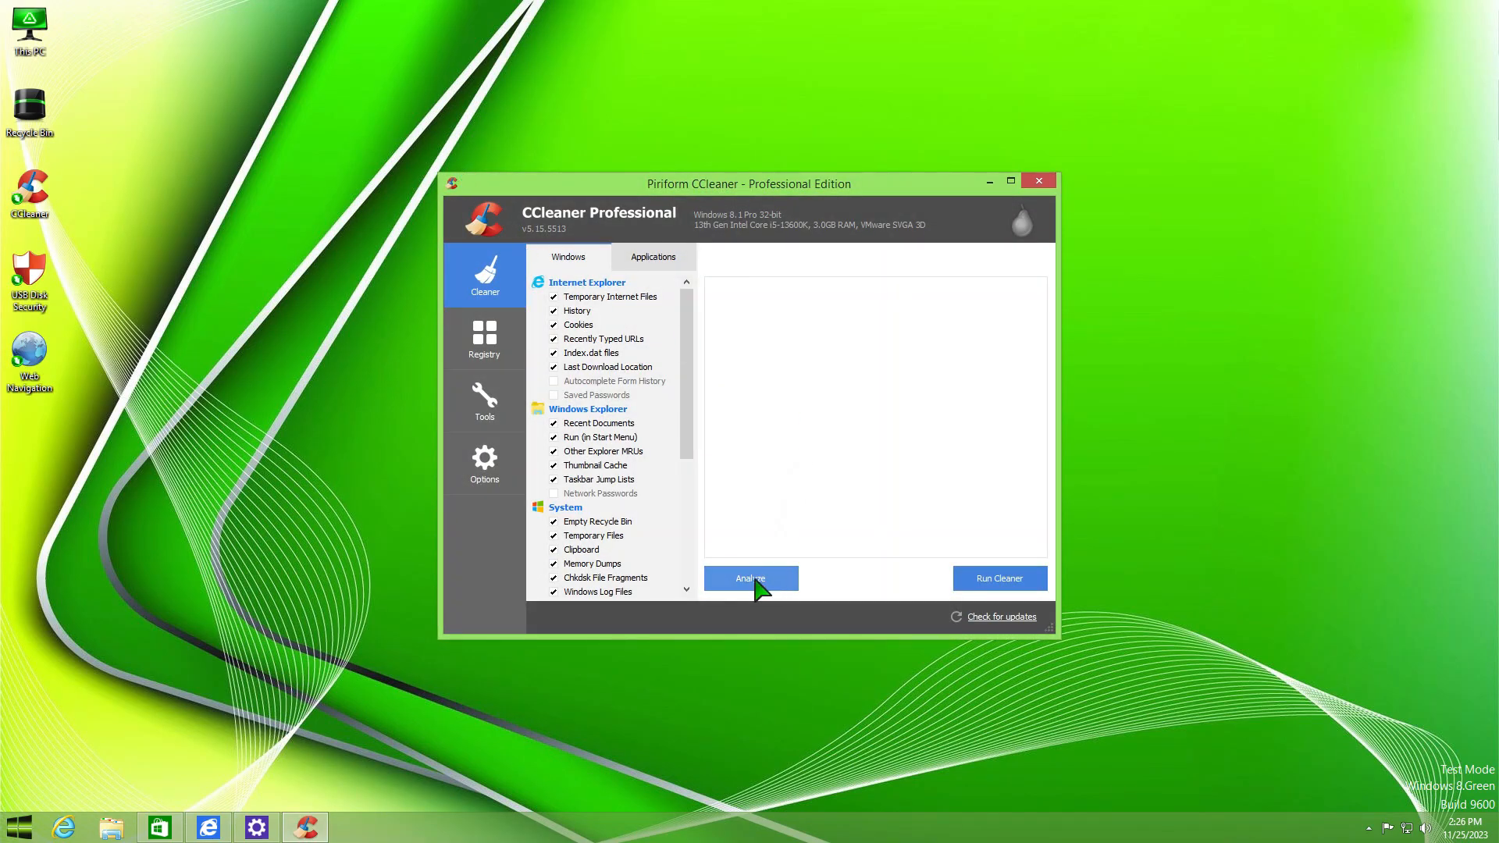
- Analyze junk in CCleaner, then run a USB Disk Security scan that finds no drive
{"action": "left_click", "coordinate": [751, 578]}
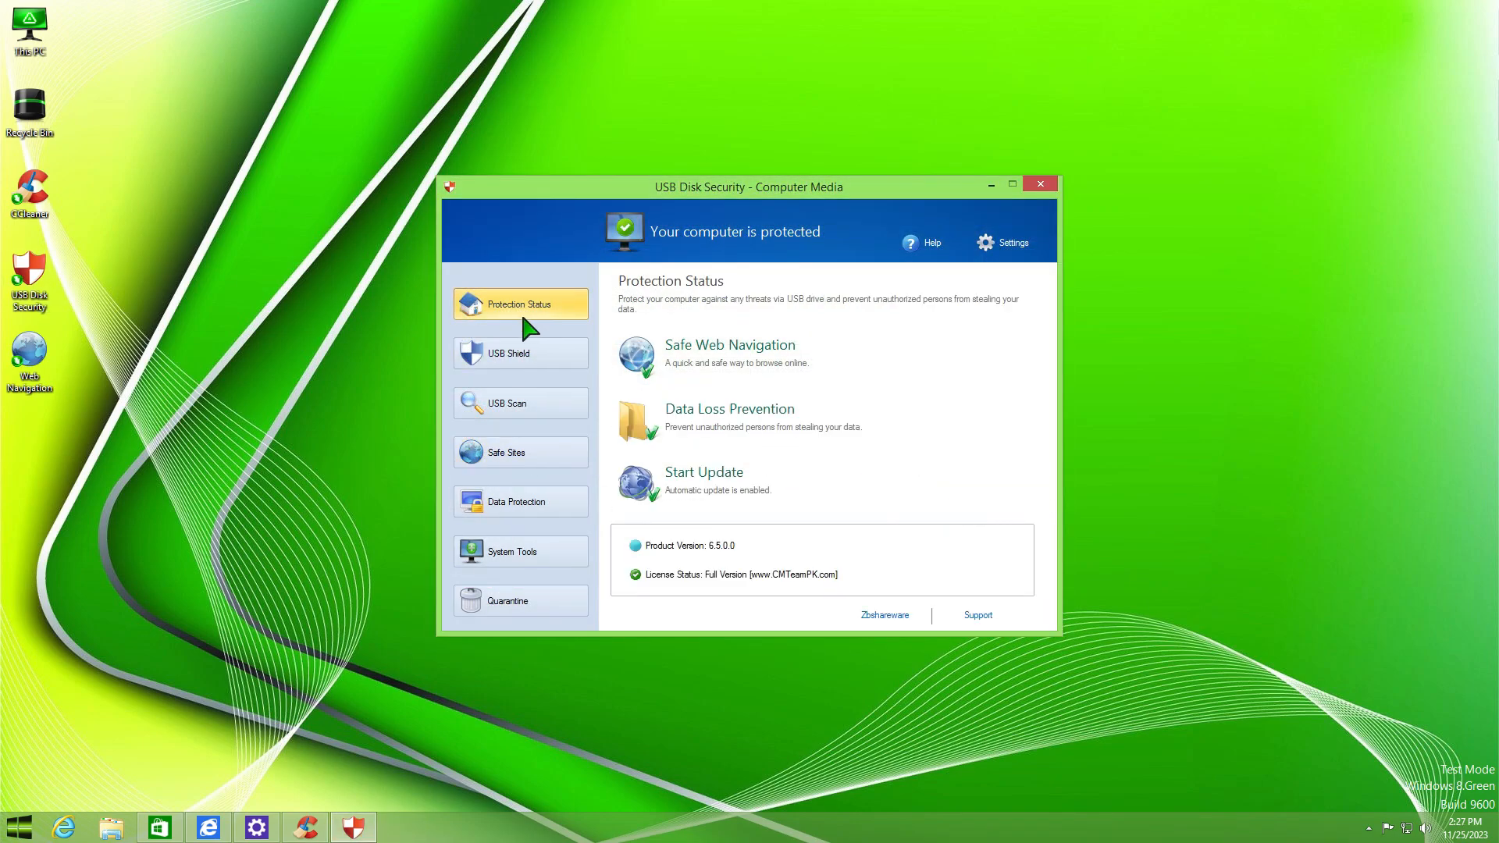
{"action": "left_click", "coordinate": [520, 403]}
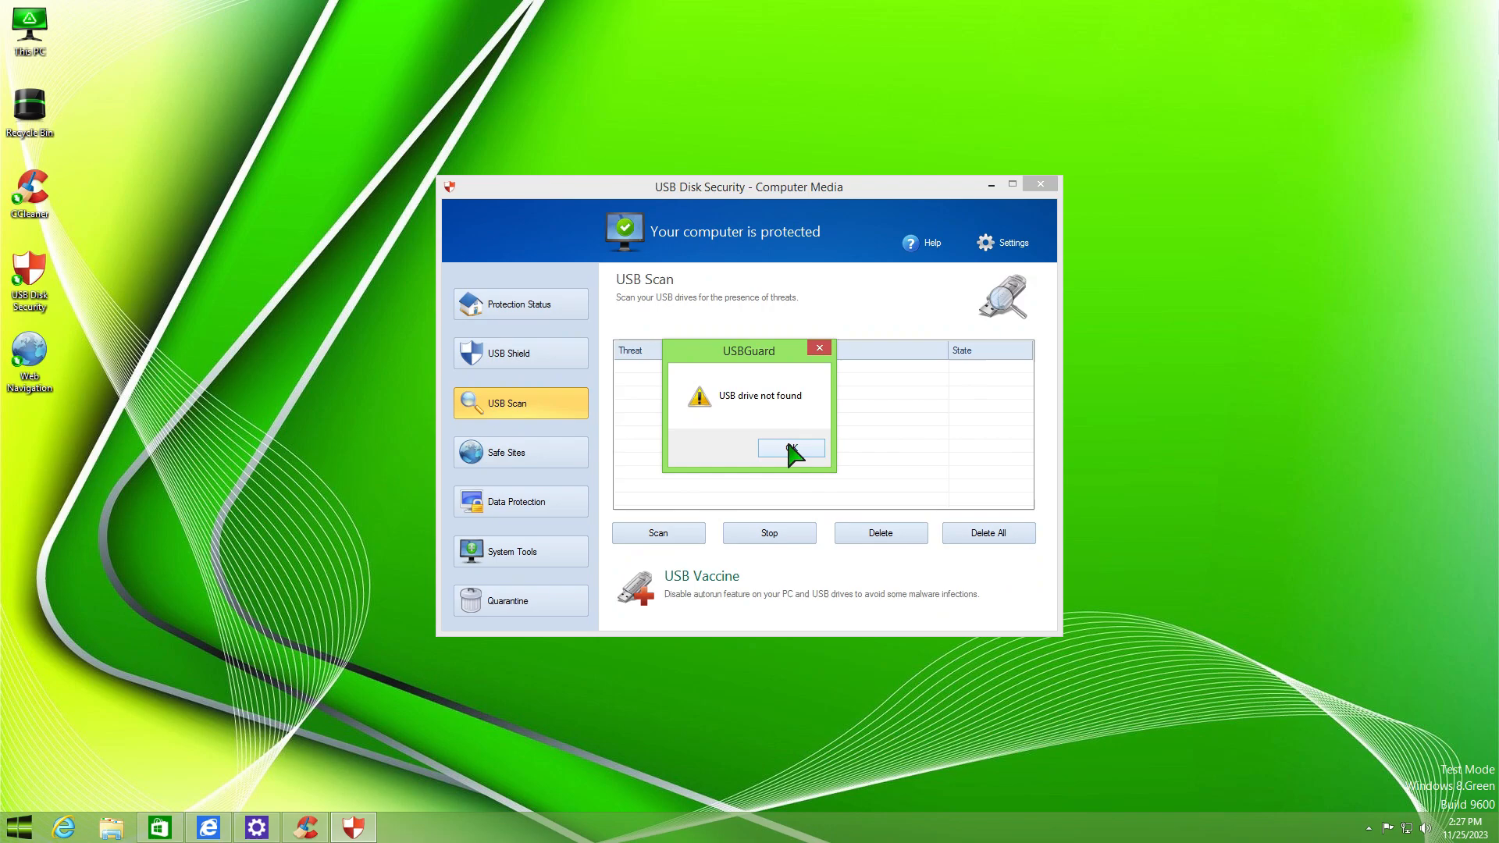
{"action": "left_click", "coordinate": [520, 600]}
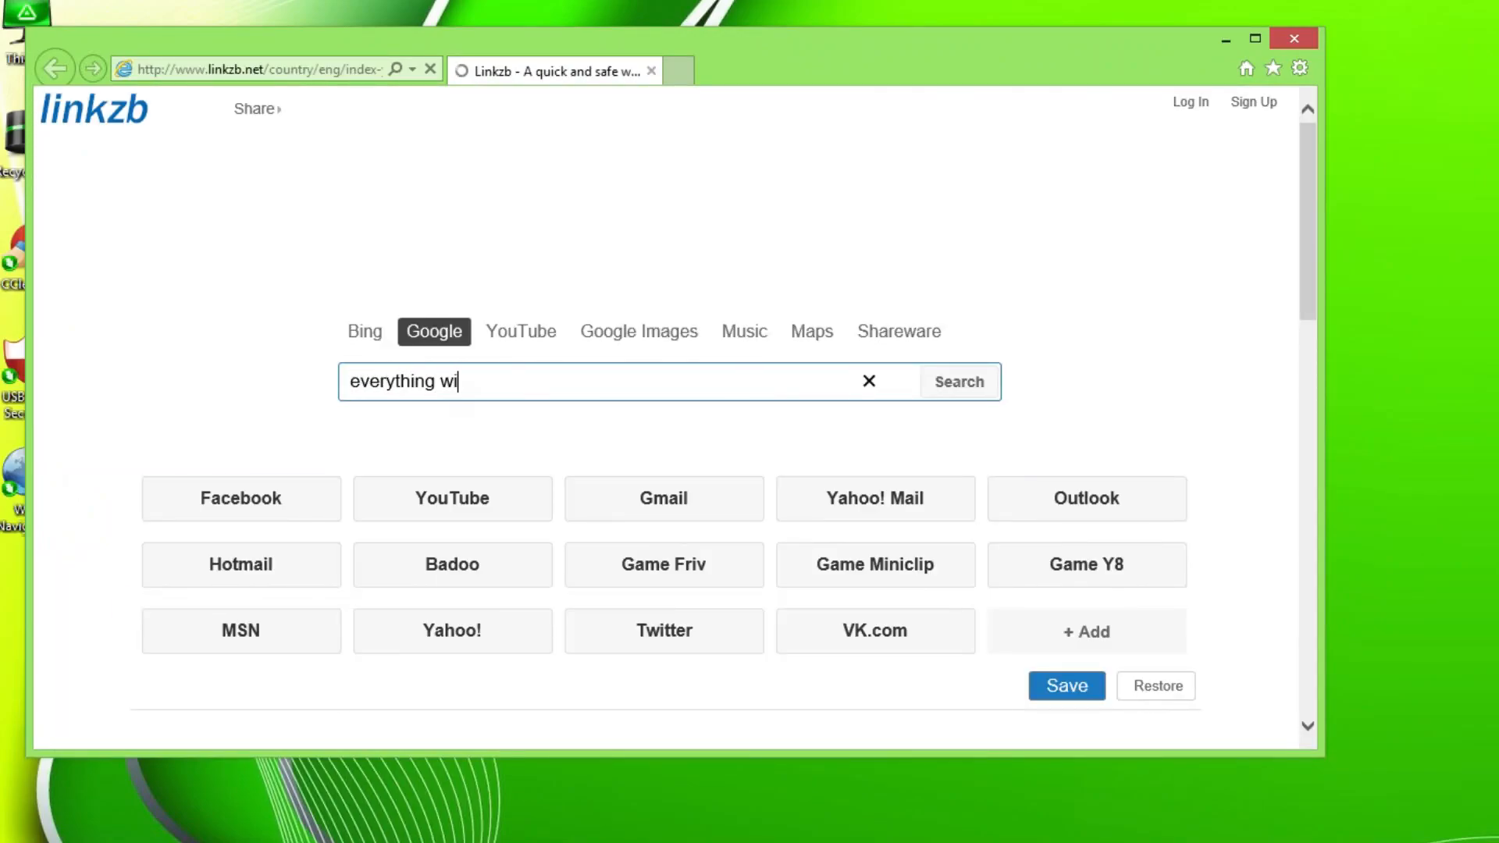
- Search the web for 'everything windows' from the linkzb start page in Internet Explorer
{"action": "type", "text": "ndows"}
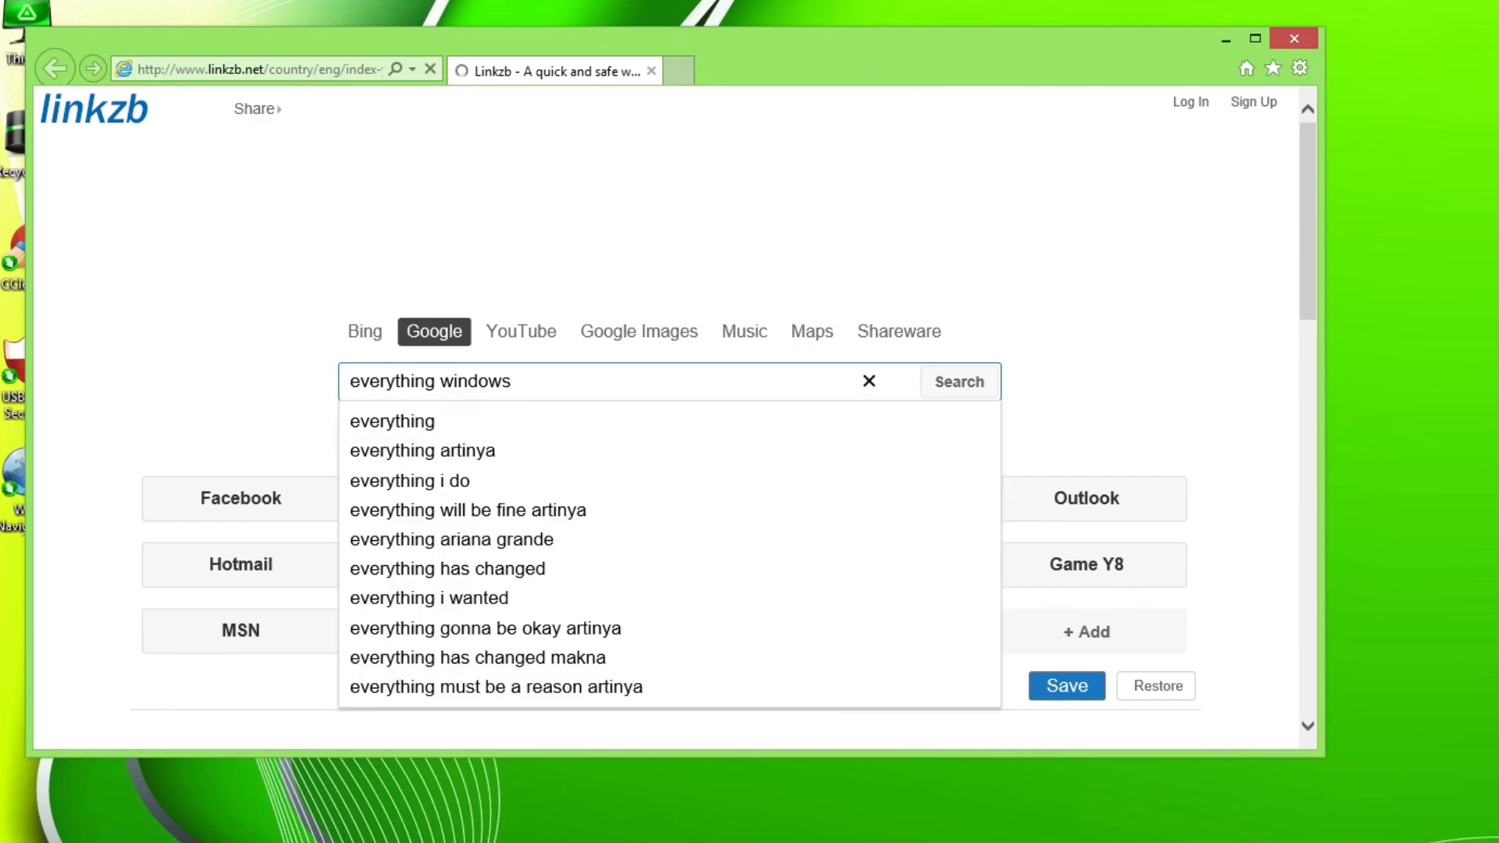
{"action": "left_click", "coordinate": [957, 381]}
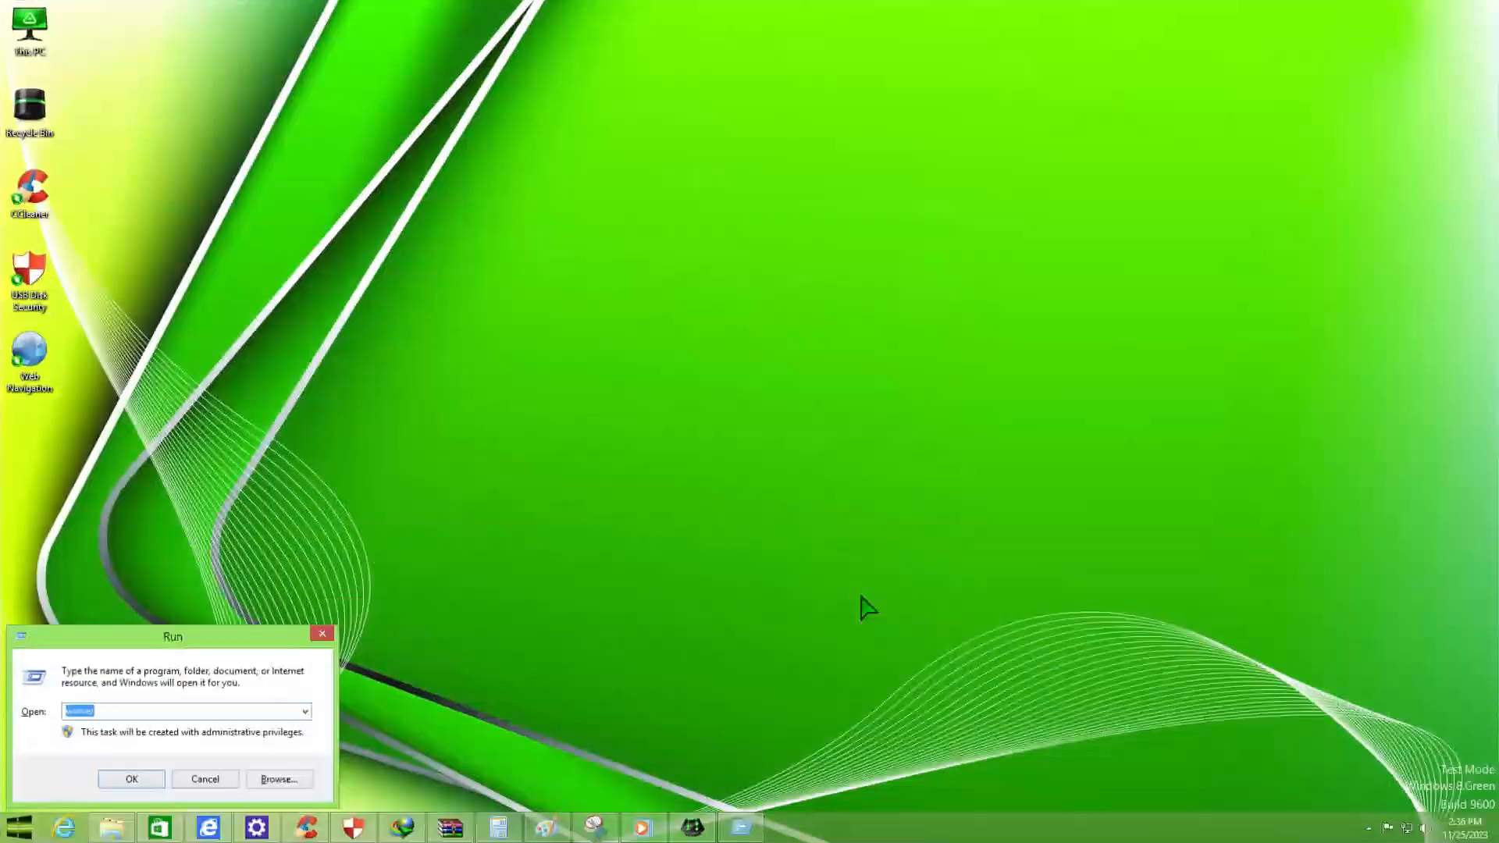
- Check the Windows version via winver and view Local Disk (C:) properties showing 11.7 GB free
{"action": "left_click", "coordinate": [131, 779]}
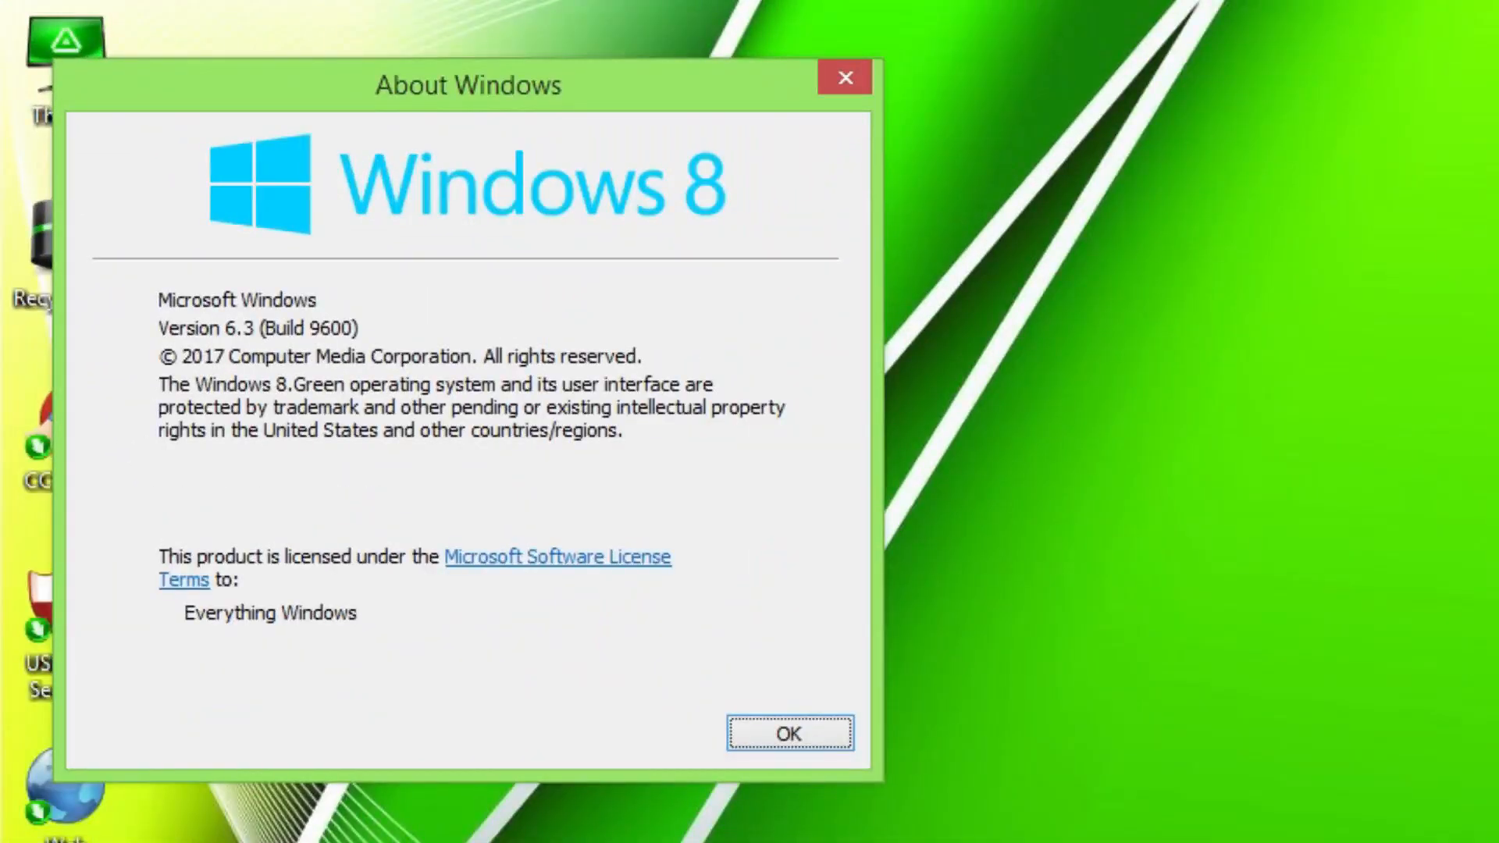
{"action": "mouse_move", "coordinate": [918, 640]}
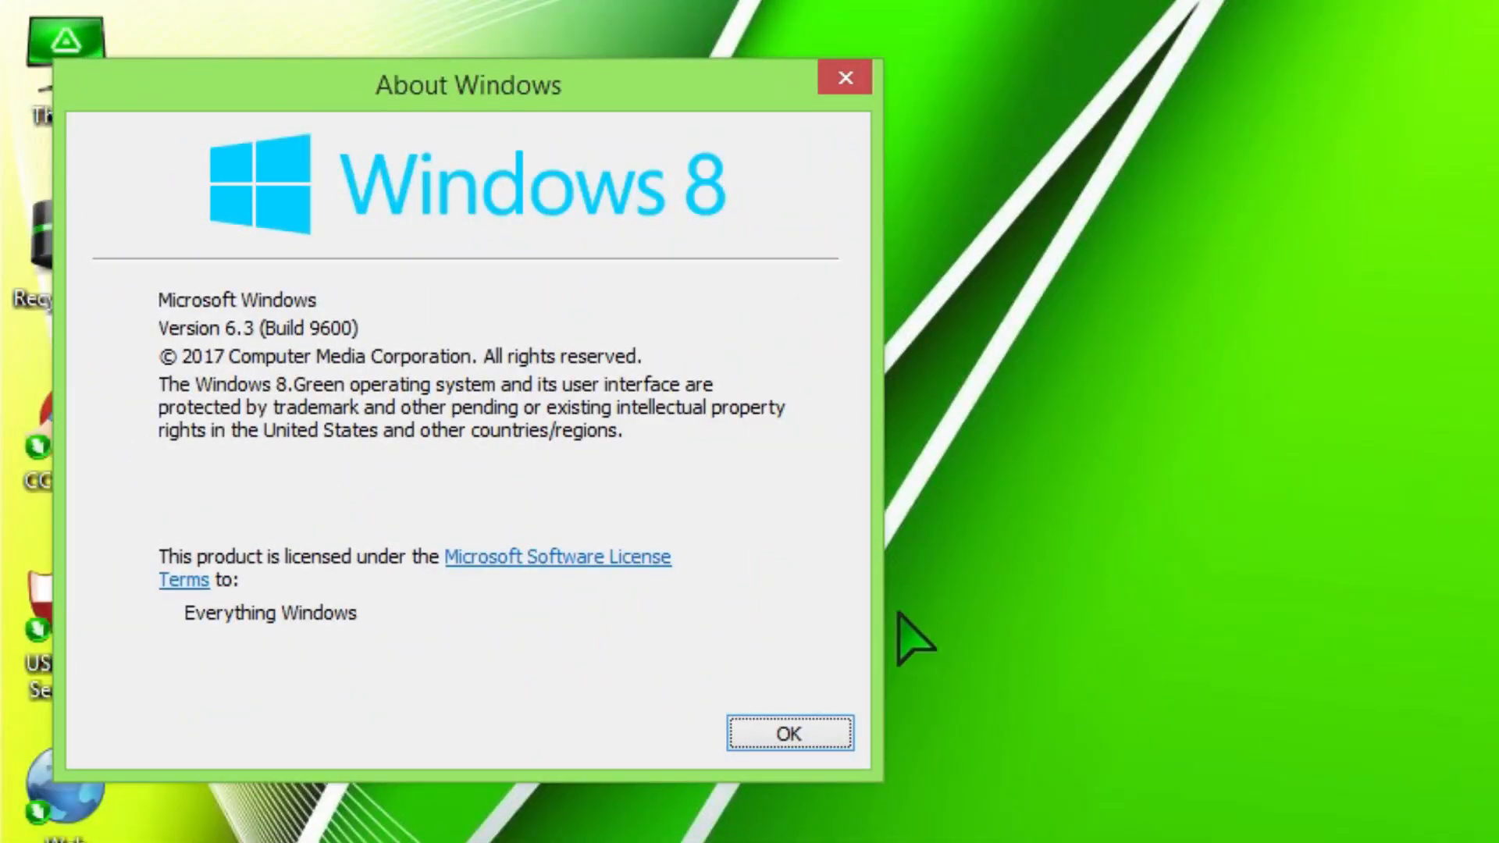
{"action": "mouse_move", "coordinate": [553, 474]}
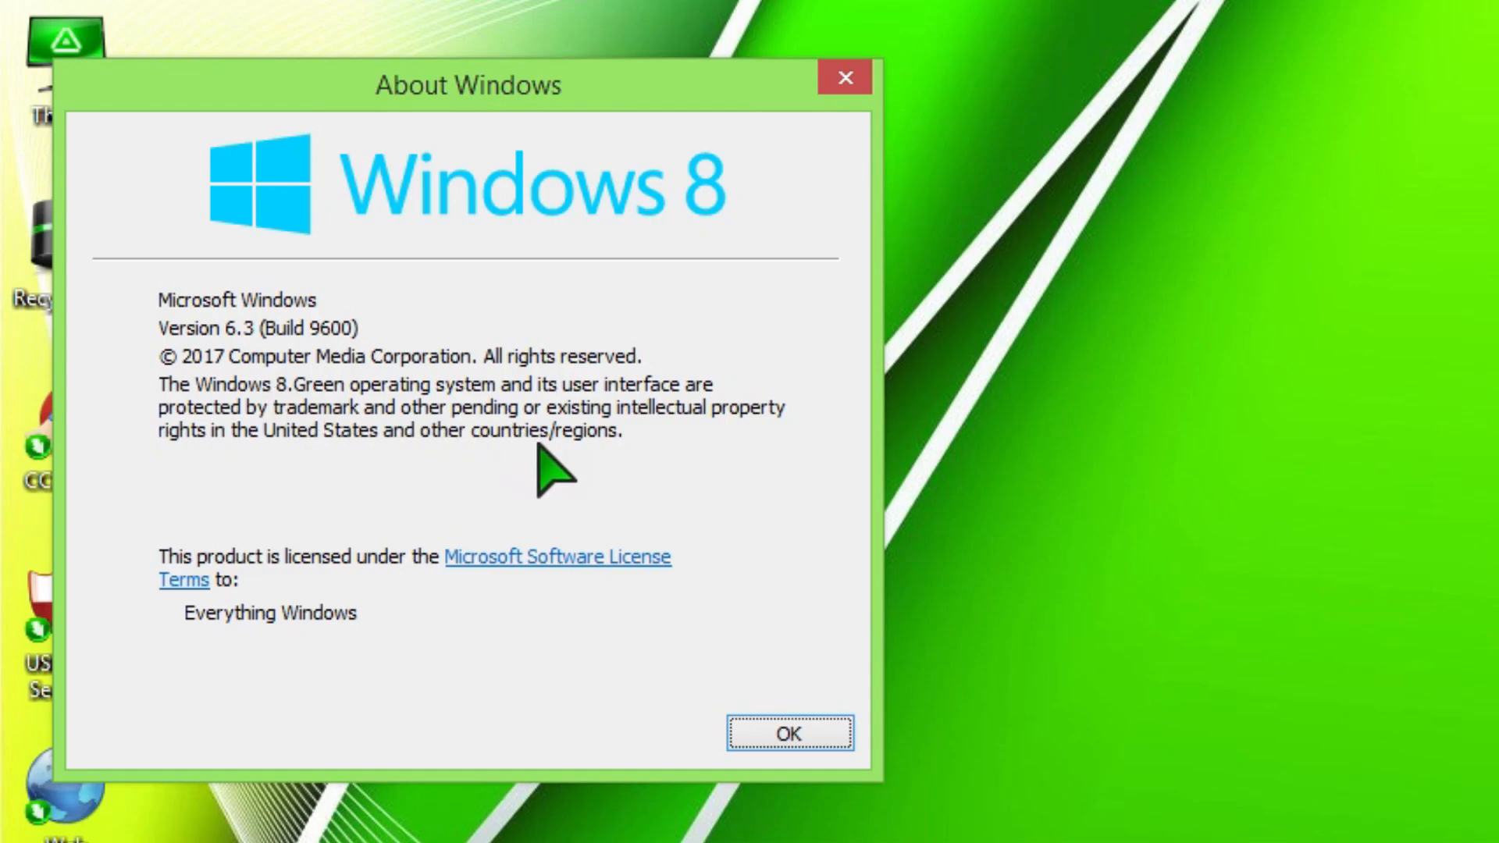
{"action": "left_click", "coordinate": [789, 732]}
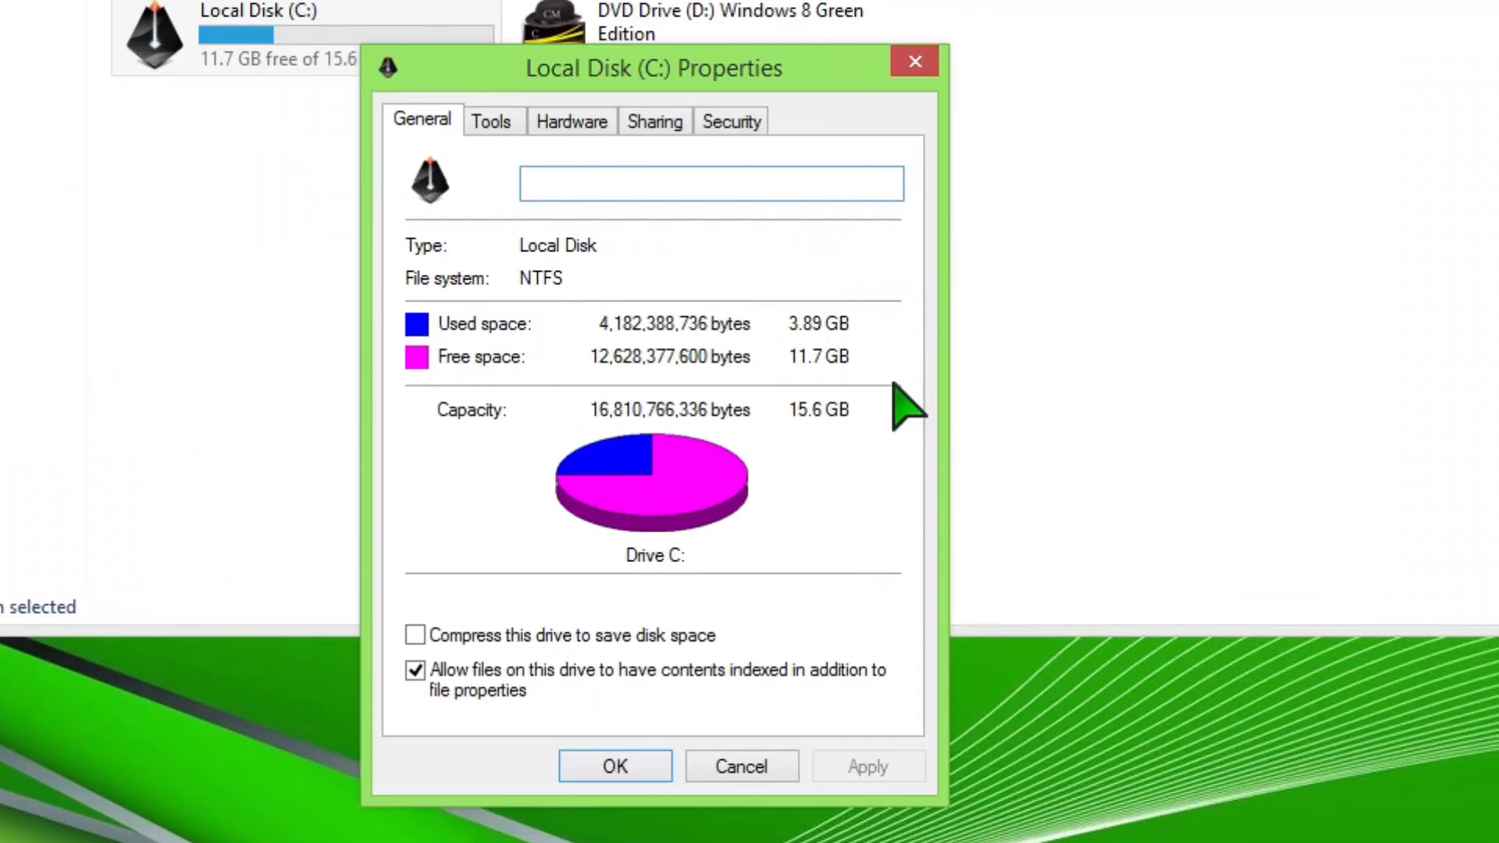
{"action": "mouse_move", "coordinate": [545, 372]}
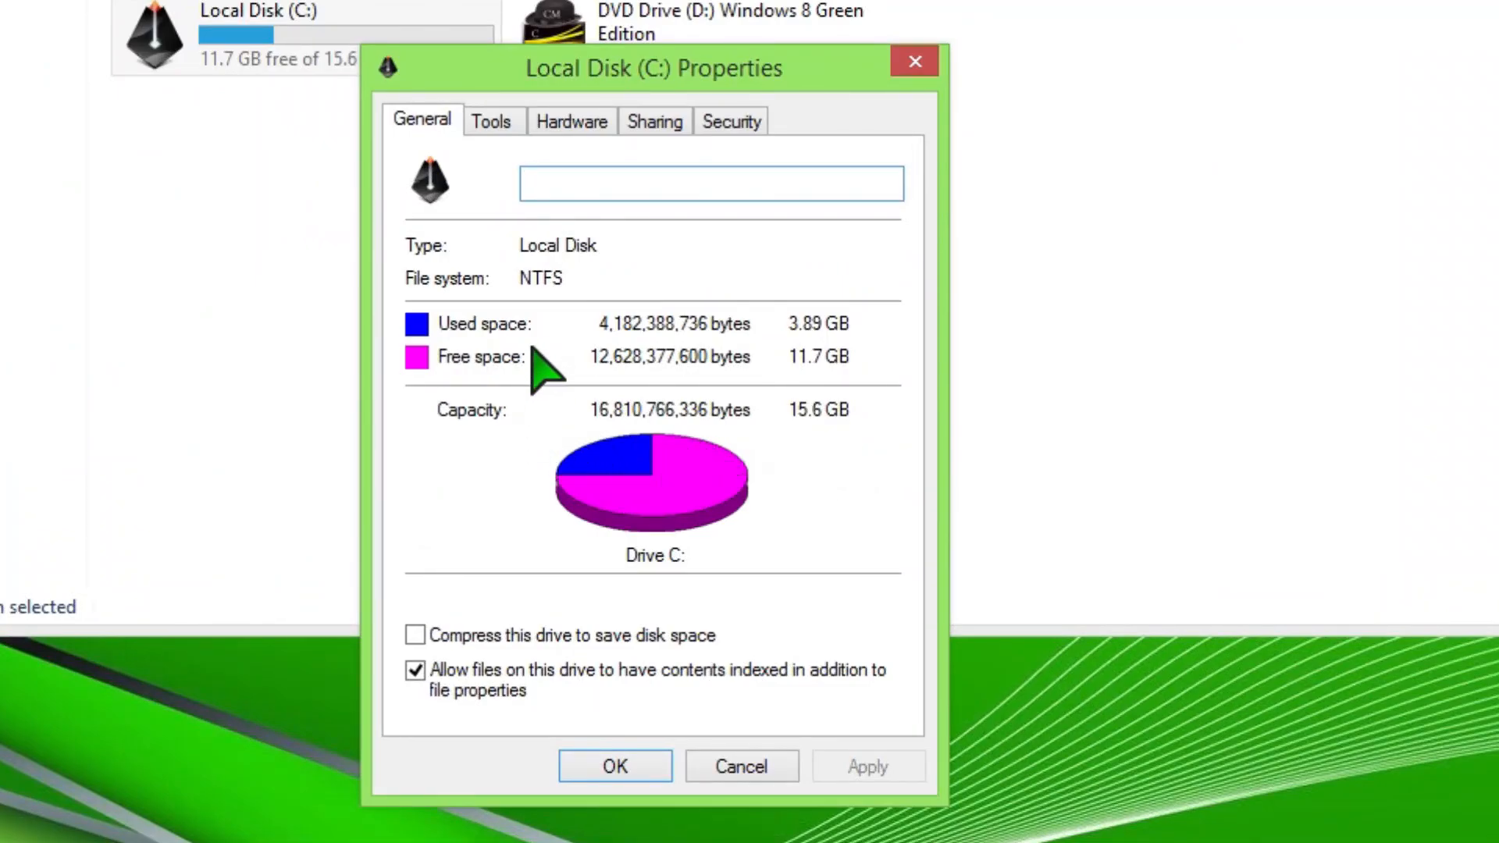
{"action": "mouse_move", "coordinate": [593, 598]}
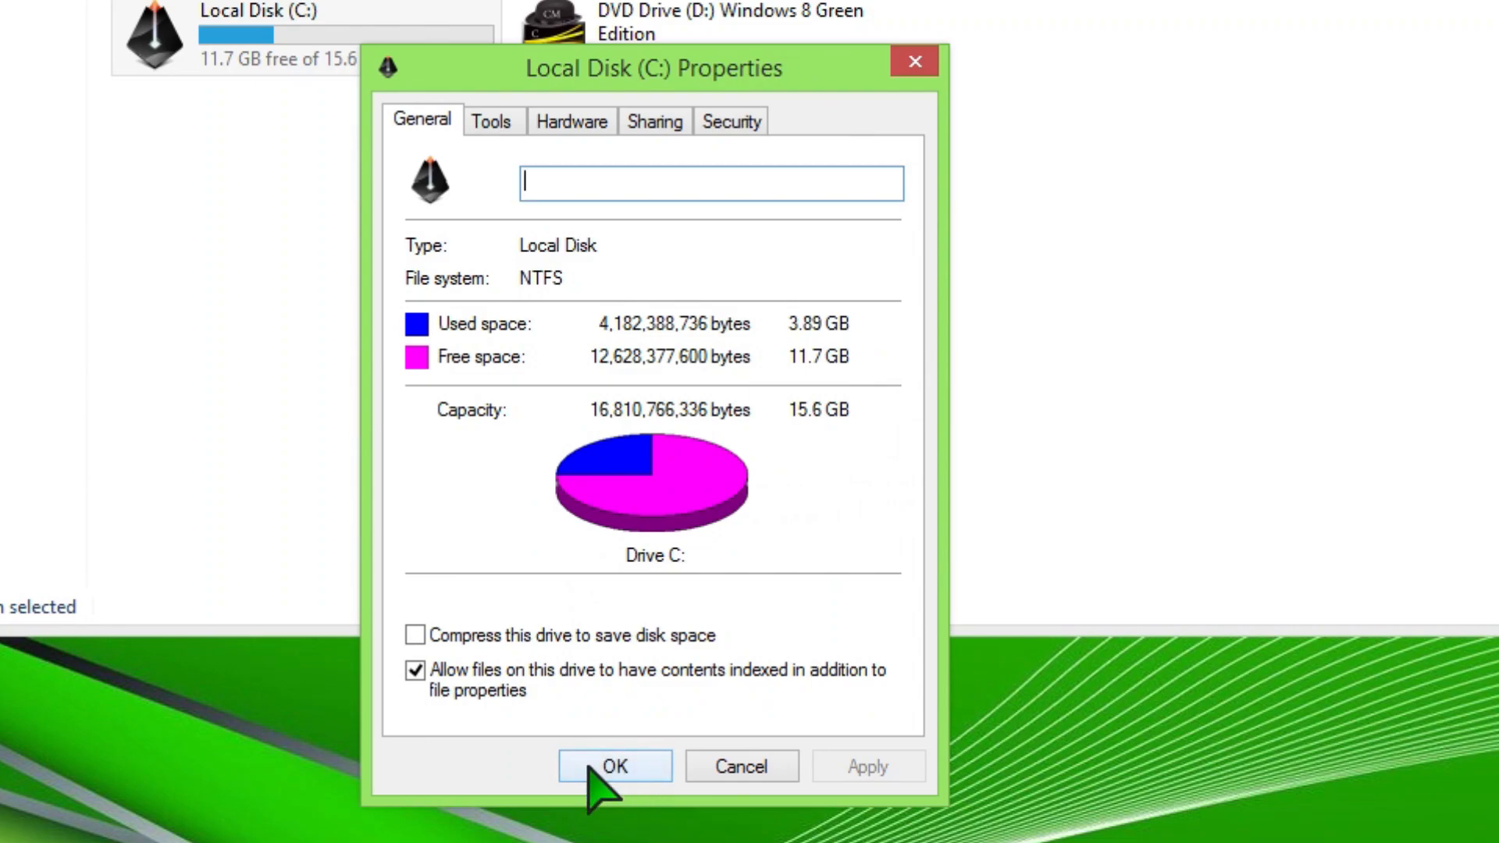
{"action": "left_click", "coordinate": [613, 765]}
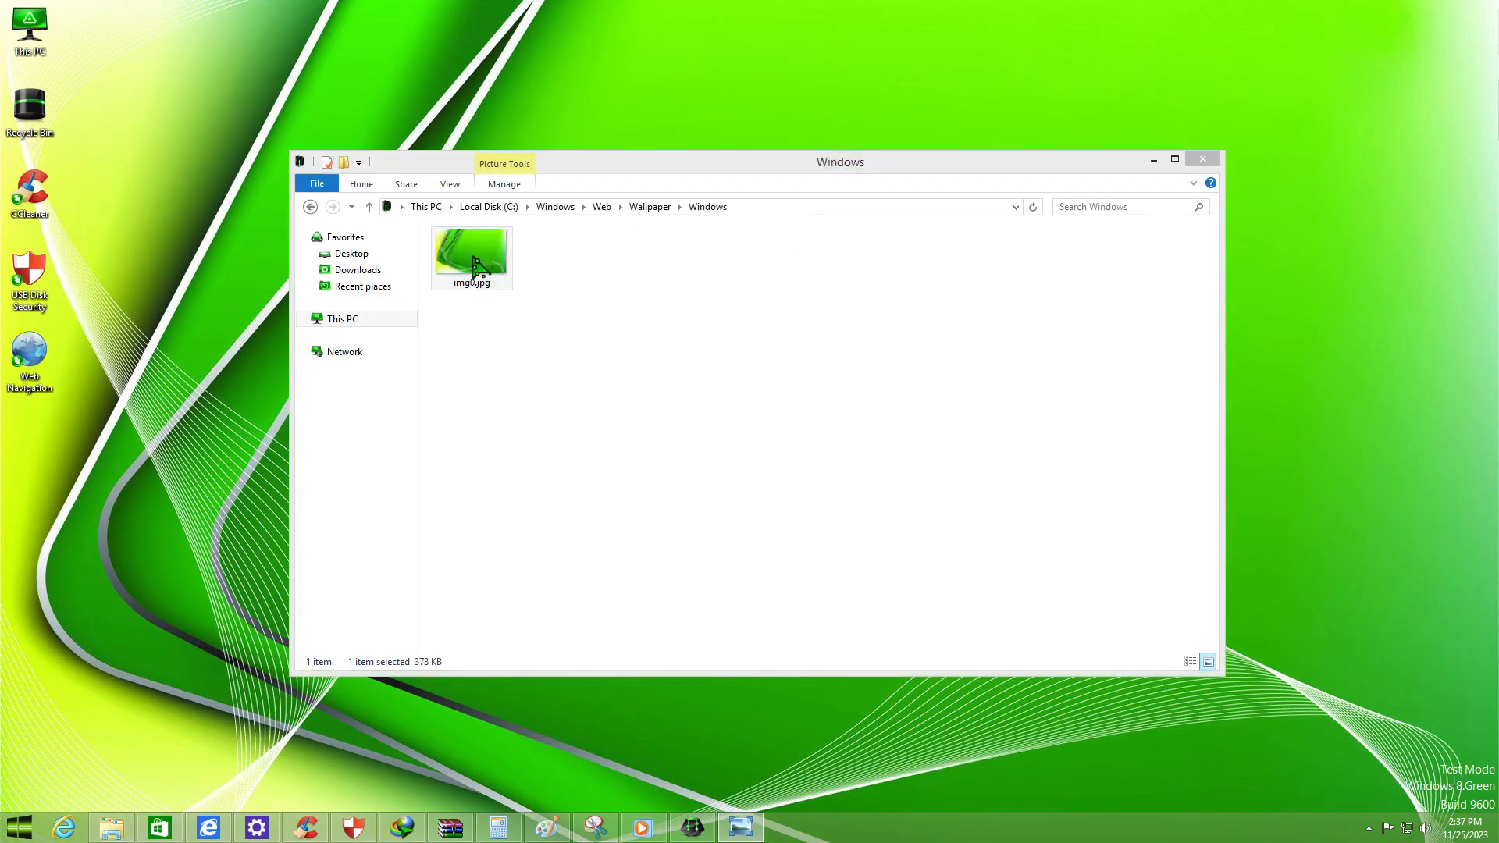
- Browse the bundled wallpaper in Windows\Web\Wallpaper and return to the Apps list
{"action": "left_click", "coordinate": [1201, 159]}
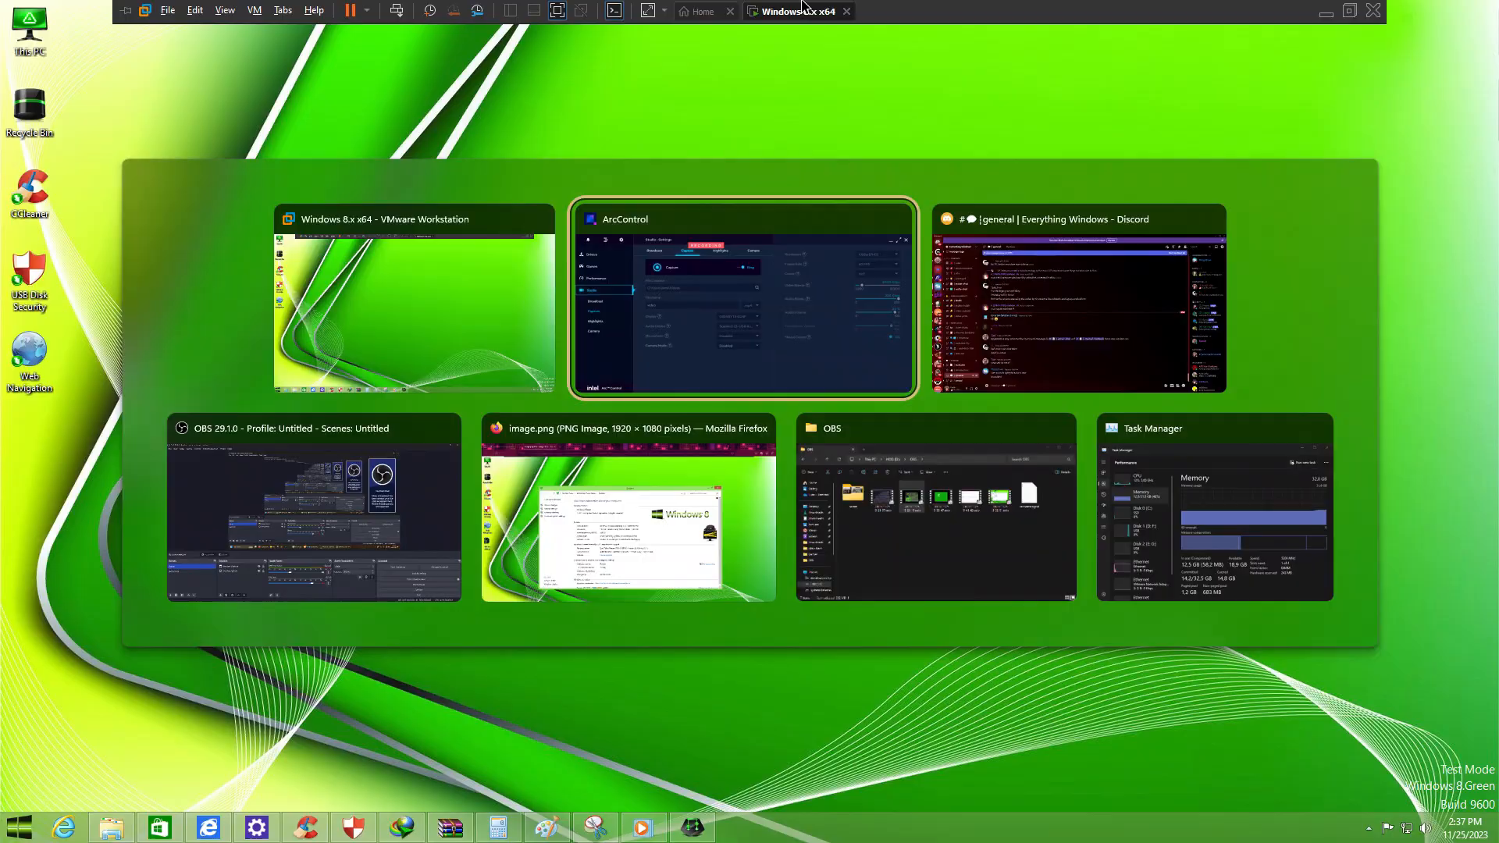
{"action": "left_click", "coordinate": [628, 509]}
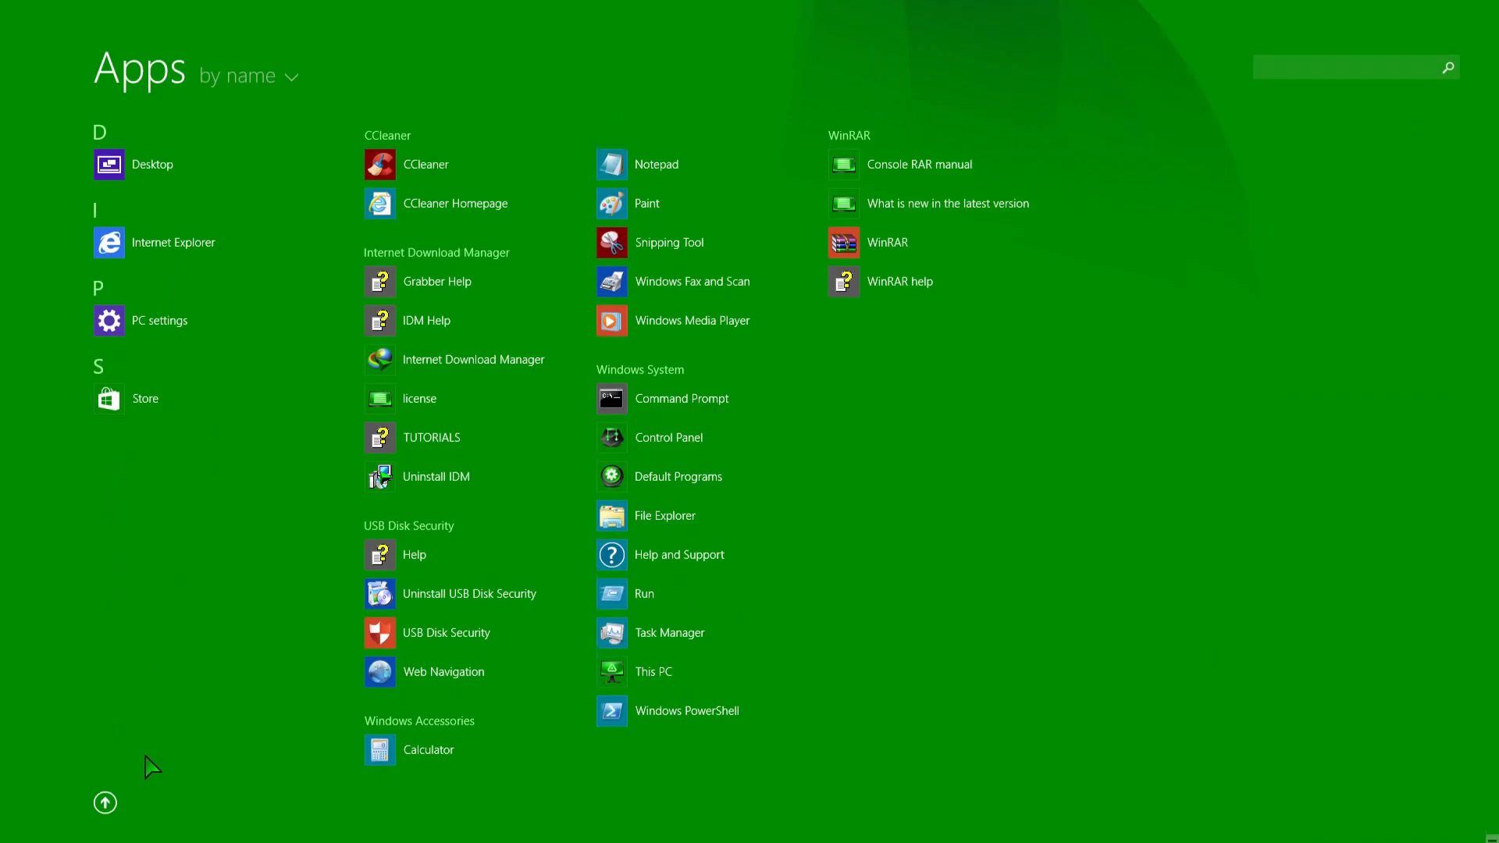
- Compute 28980 in Calculator, then handwrite 'hello' on the Paint canvas
{"action": "left_click", "coordinate": [428, 749]}
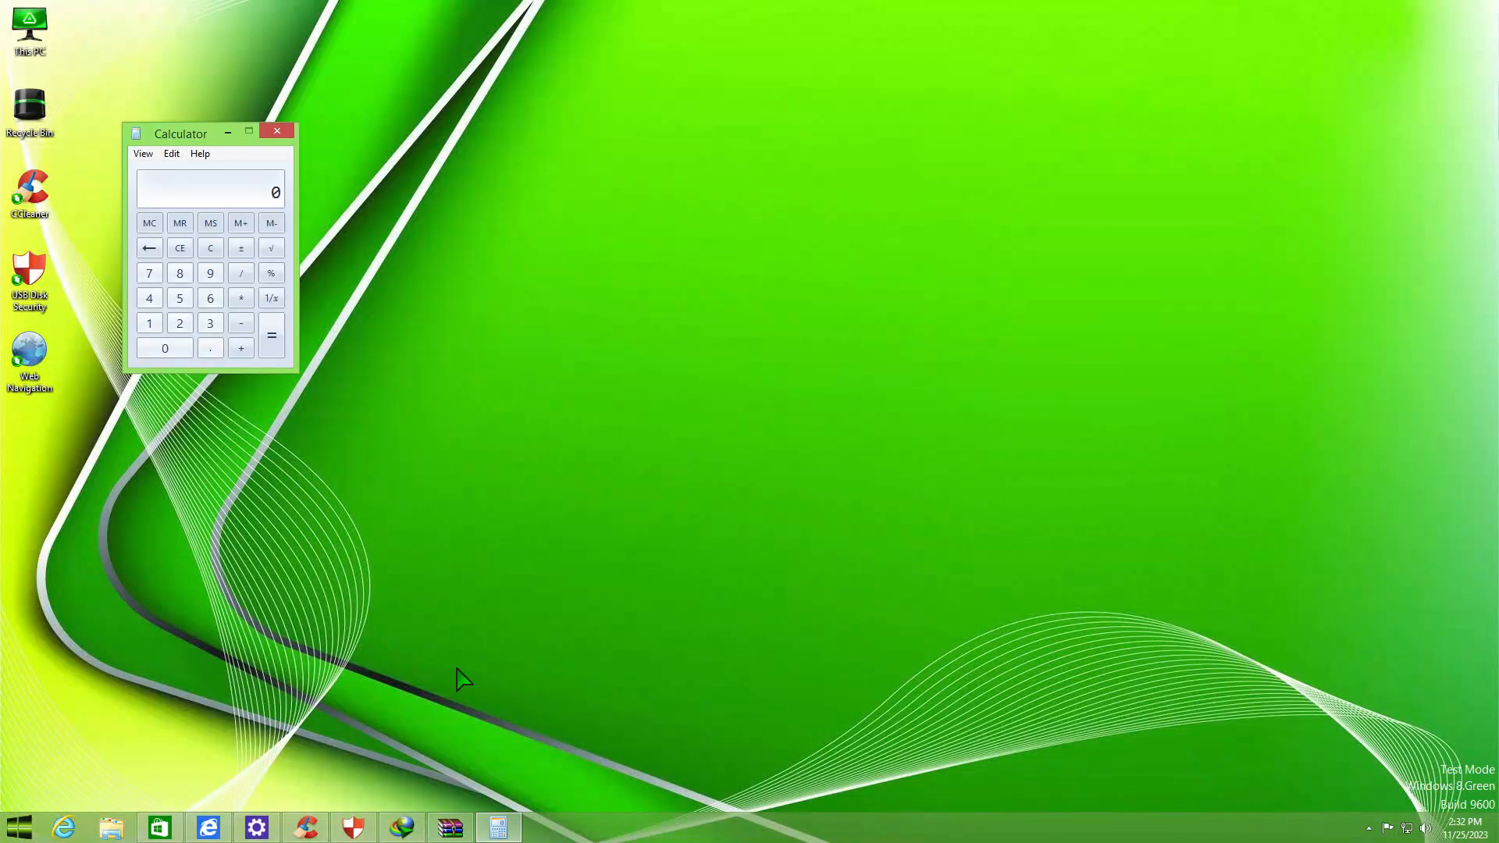
{"action": "left_click", "coordinate": [209, 297]}
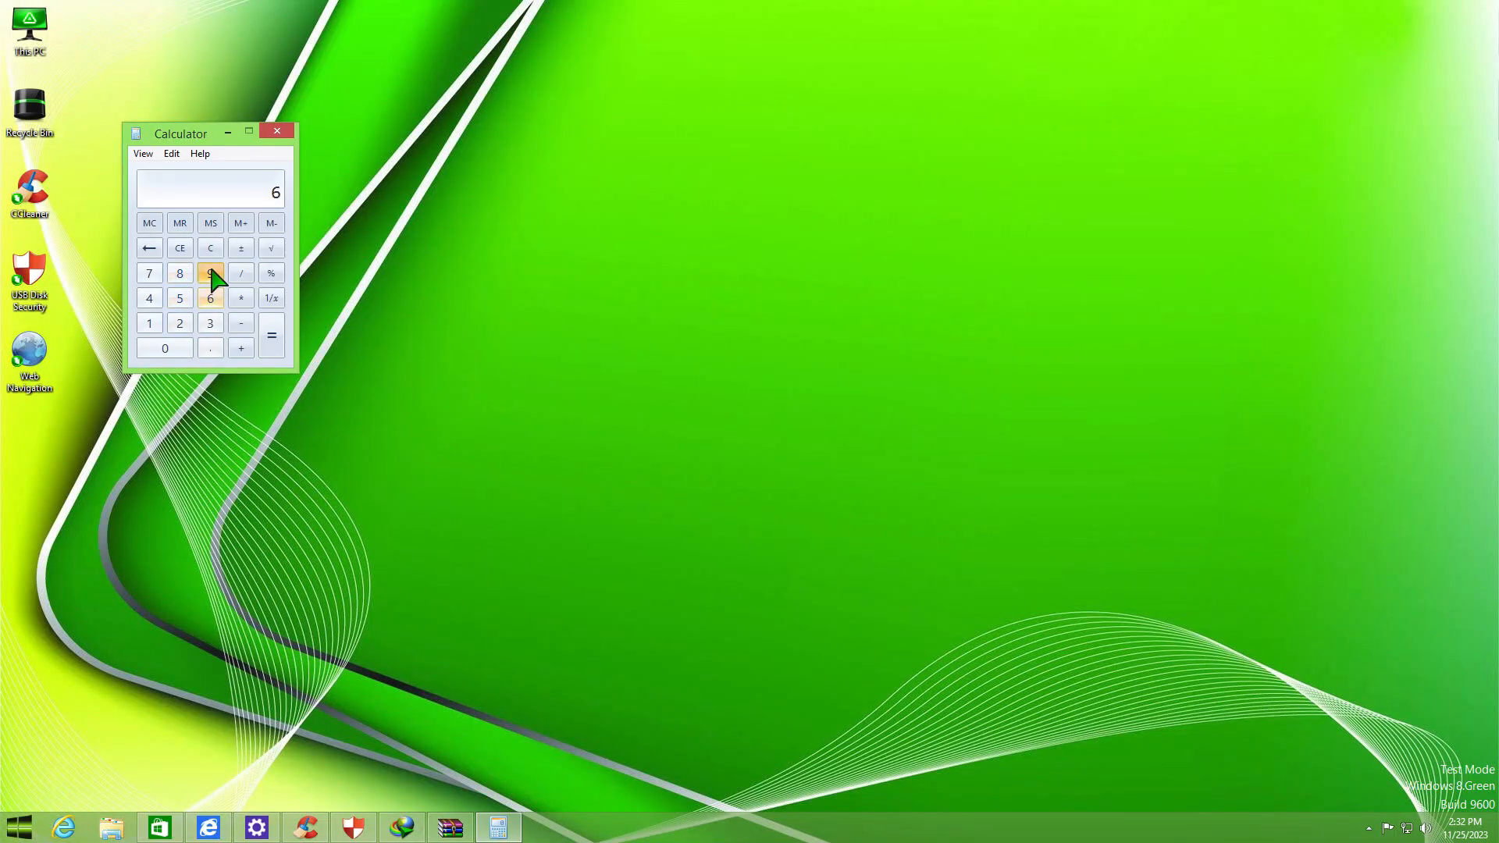
{"action": "left_click", "coordinate": [270, 336]}
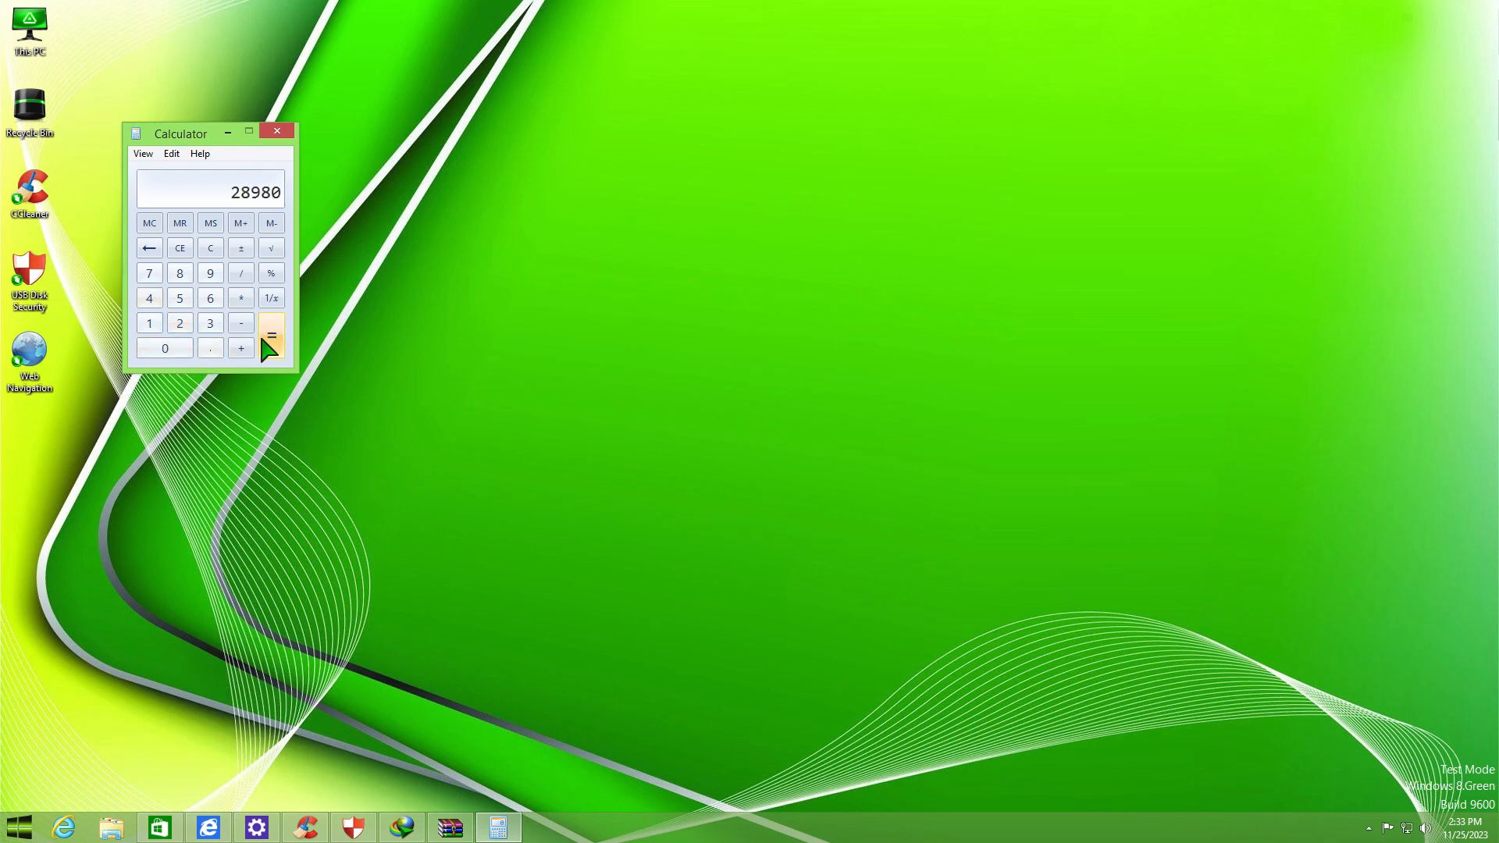
{"action": "left_click", "coordinate": [18, 826]}
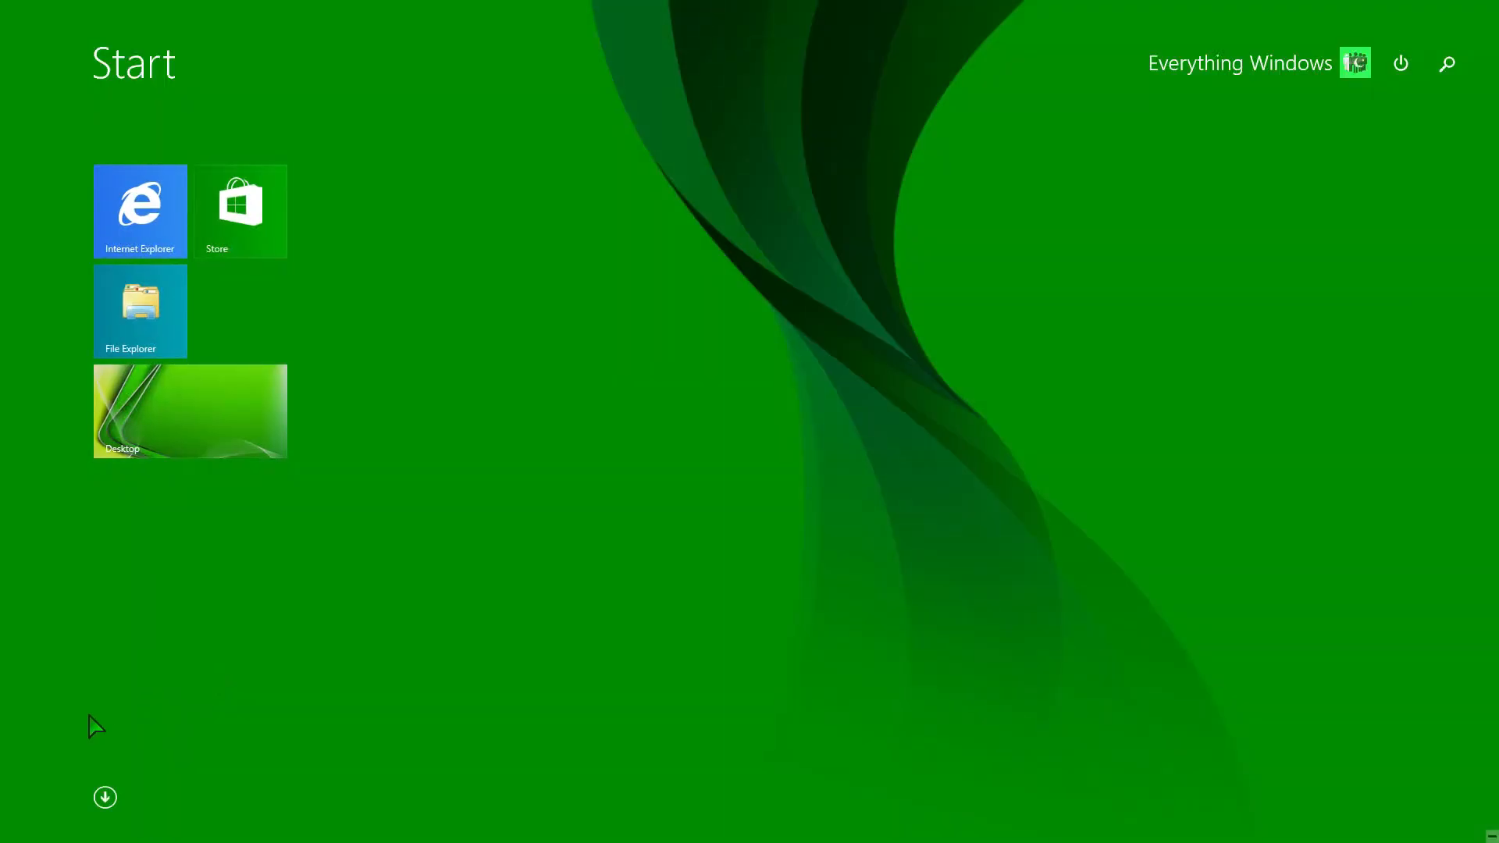
{"action": "left_click", "coordinate": [104, 798]}
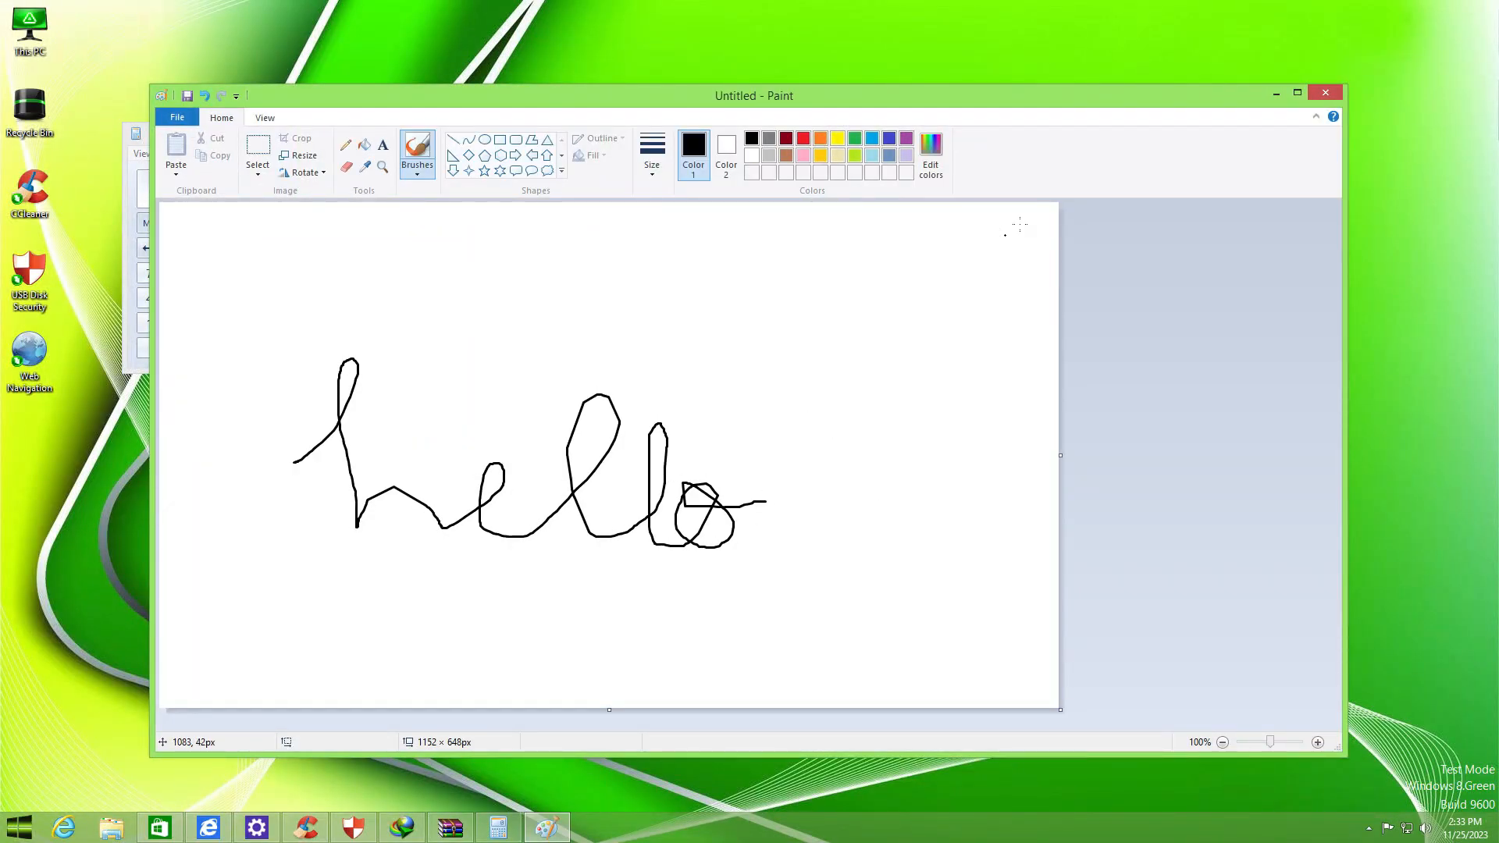
- Launch Windows Media Player with Recommended settings to an empty Music library, then return to Apps
{"action": "left_click", "coordinate": [17, 825]}
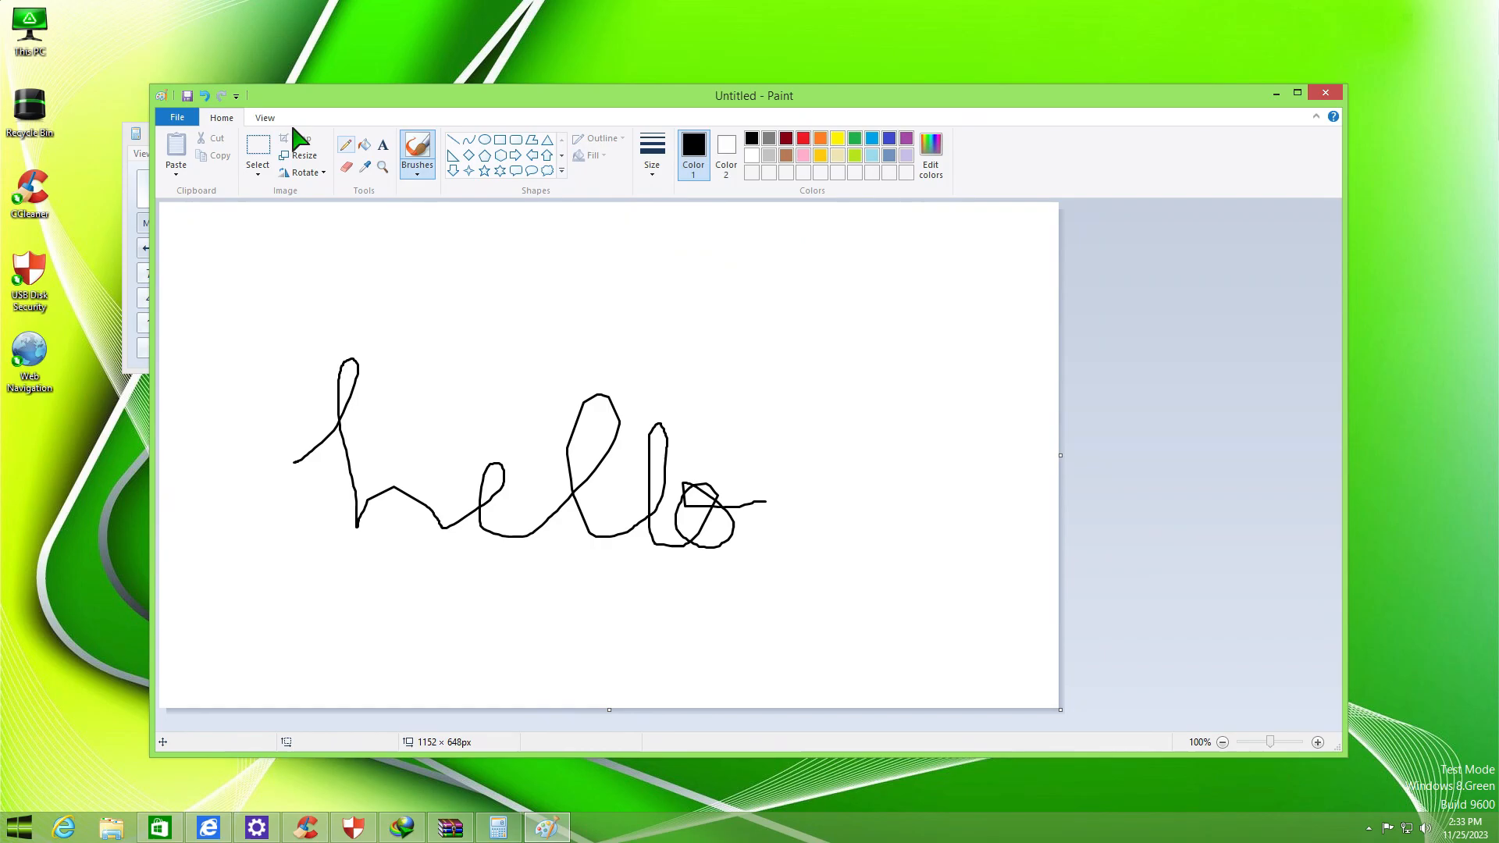
{"action": "left_click", "coordinate": [594, 828]}
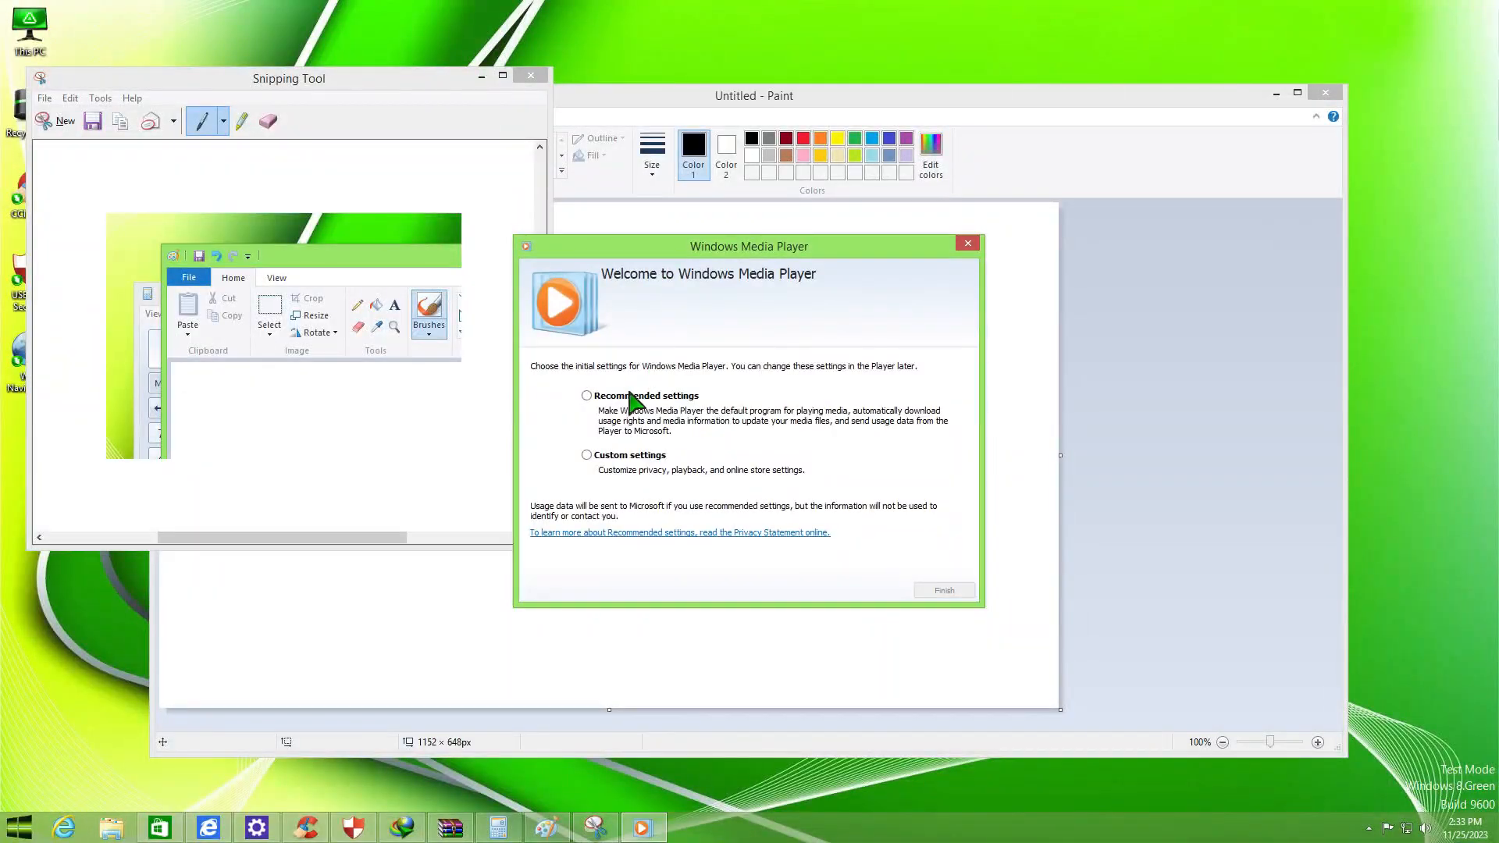
{"action": "left_click", "coordinate": [941, 590]}
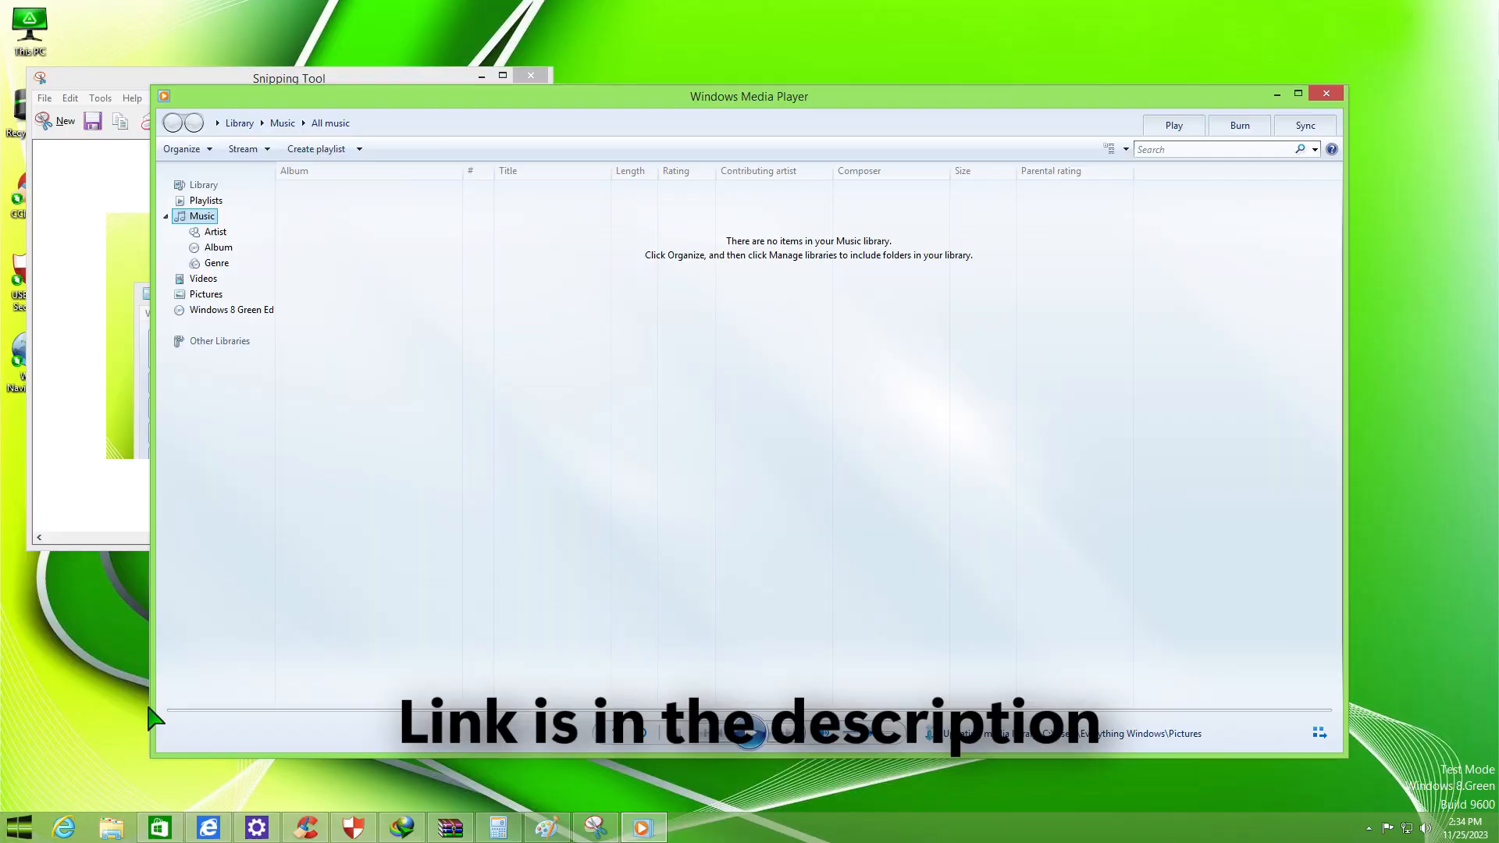
{"action": "left_click", "coordinate": [17, 824]}
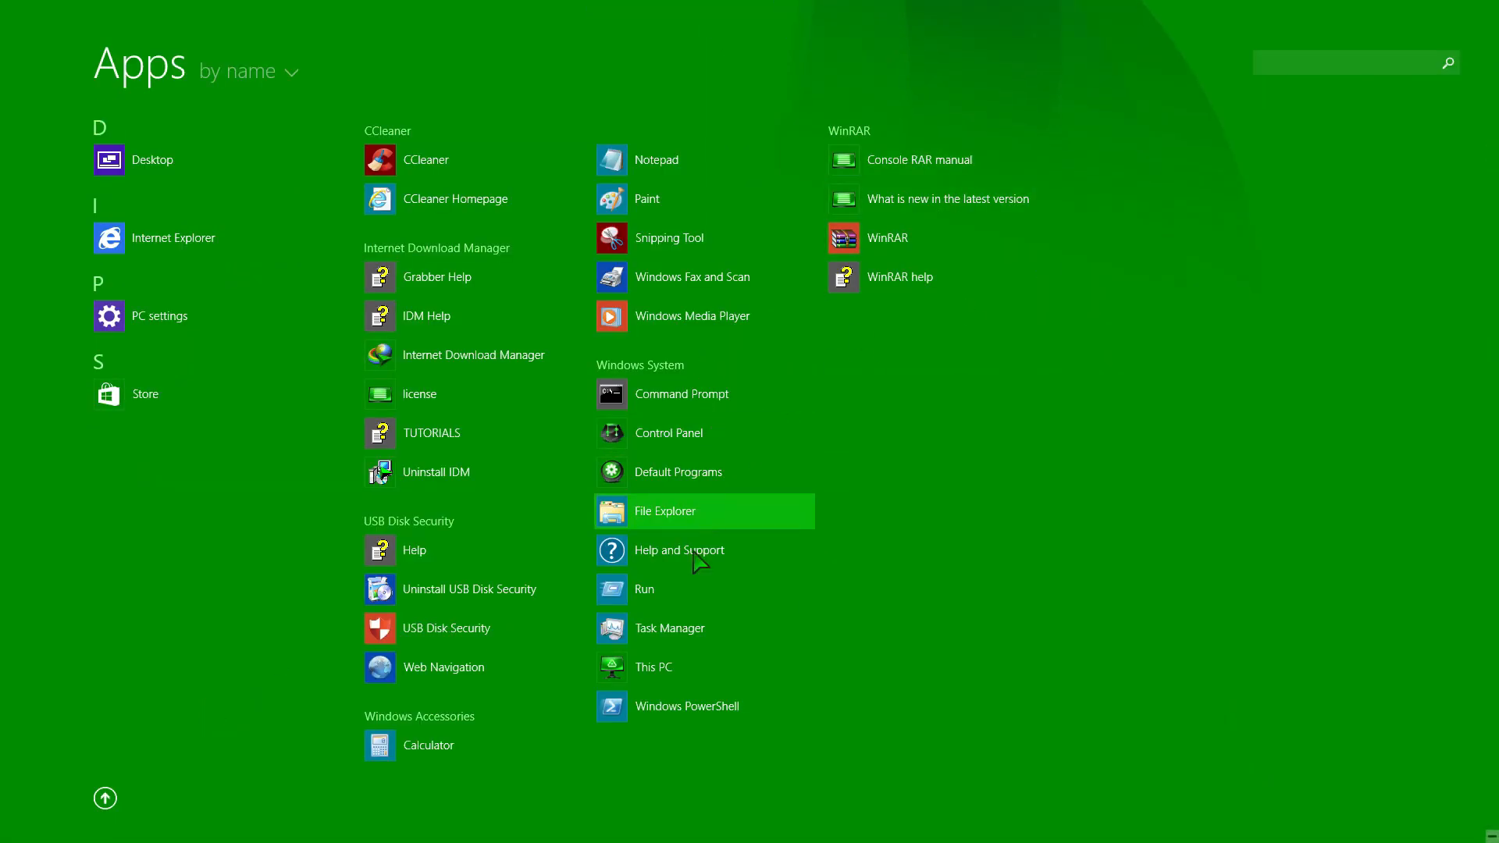
{"action": "mouse_move", "coordinate": [45, 806]}
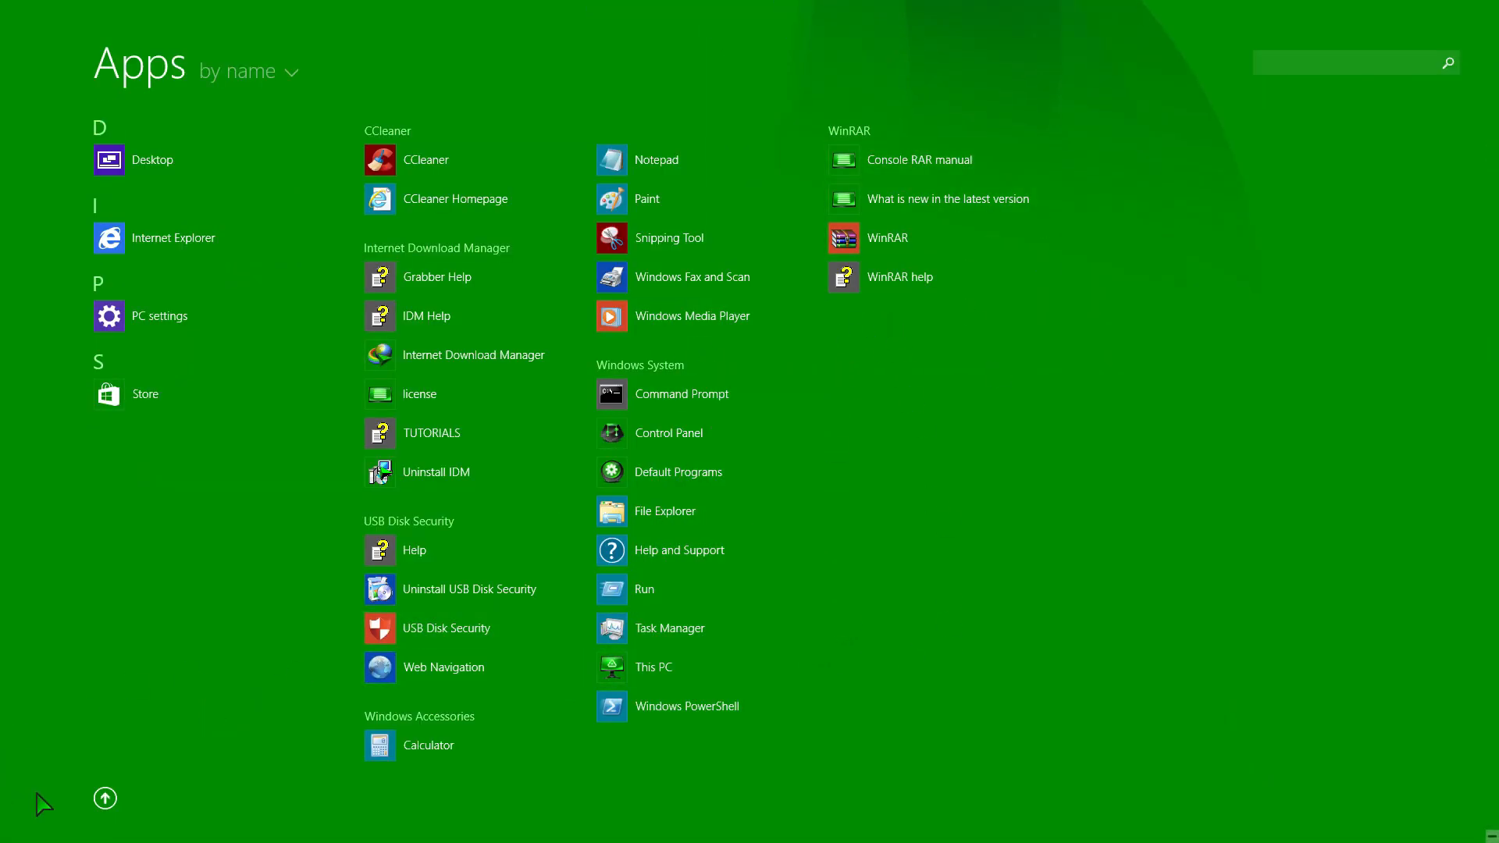